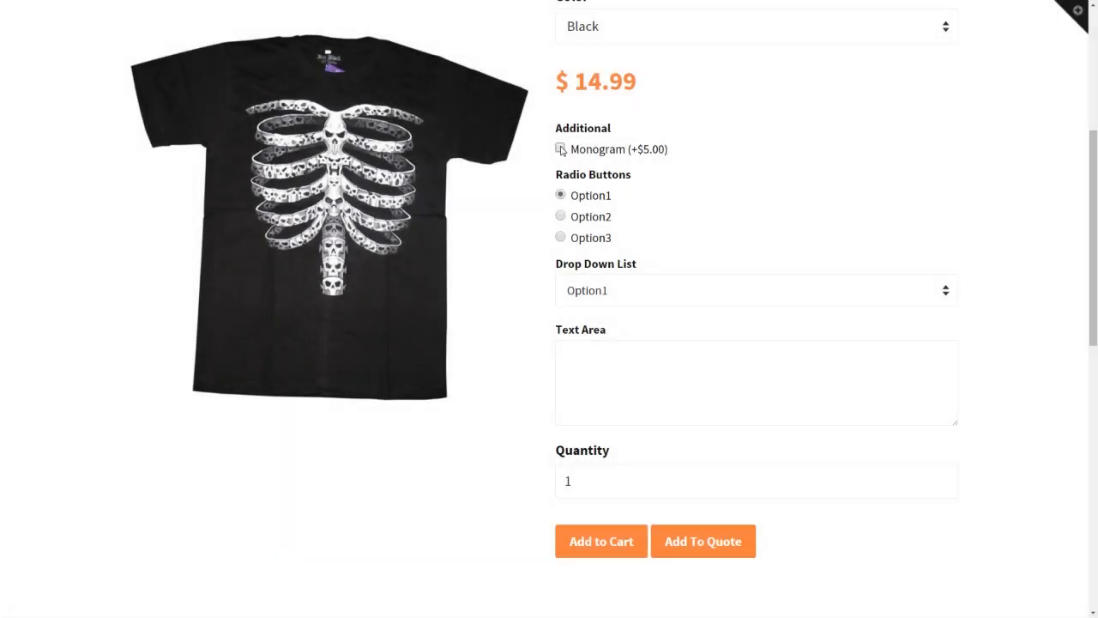
# Step: Tick Monogram (+$5.00) and enter John as the Monogram Name
pyautogui.click(560, 147)
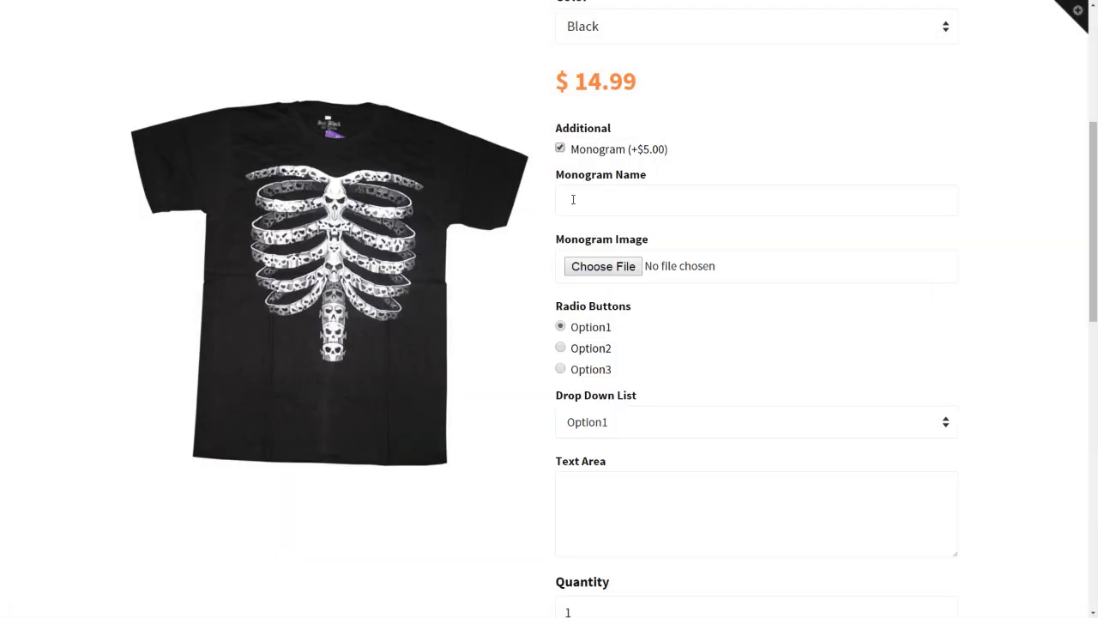
pyautogui.write('John')
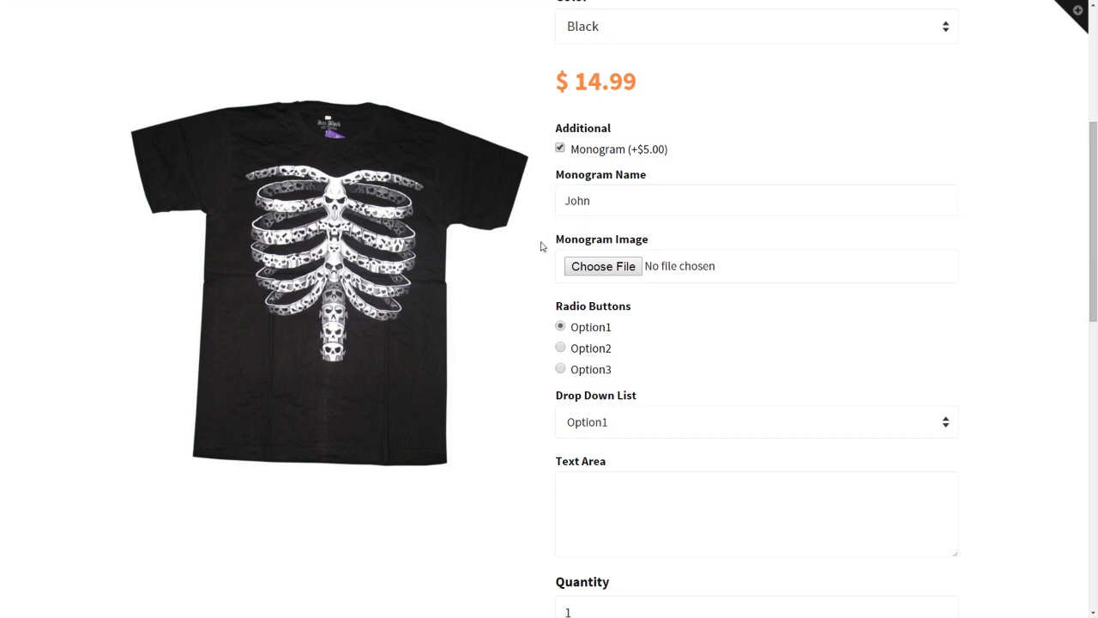
pyautogui.scroll(-3)
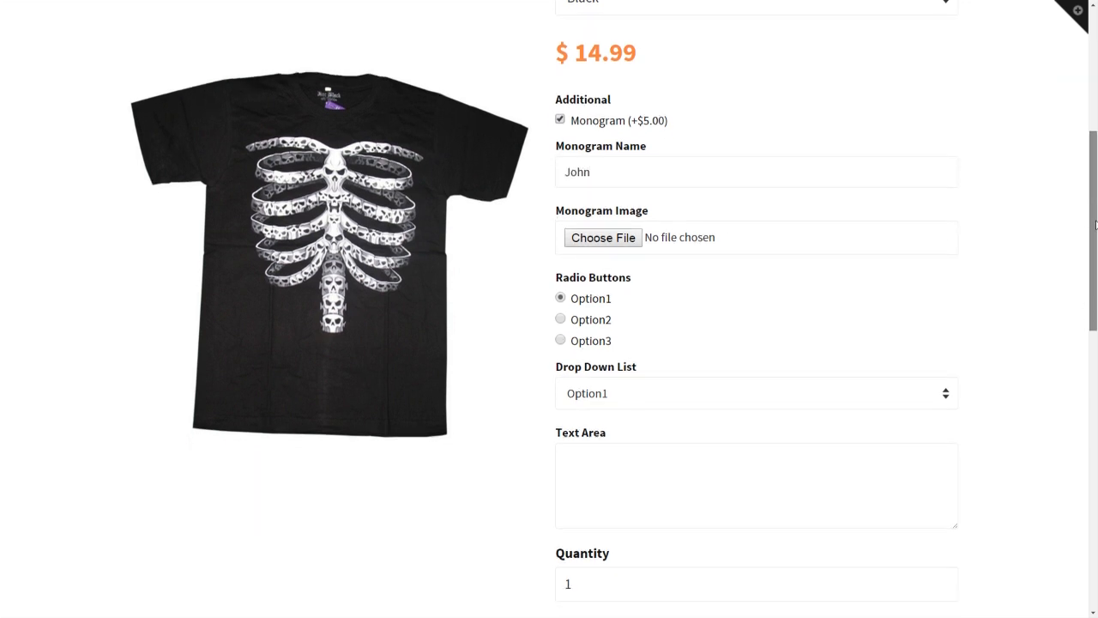
pyautogui.scroll(-3)
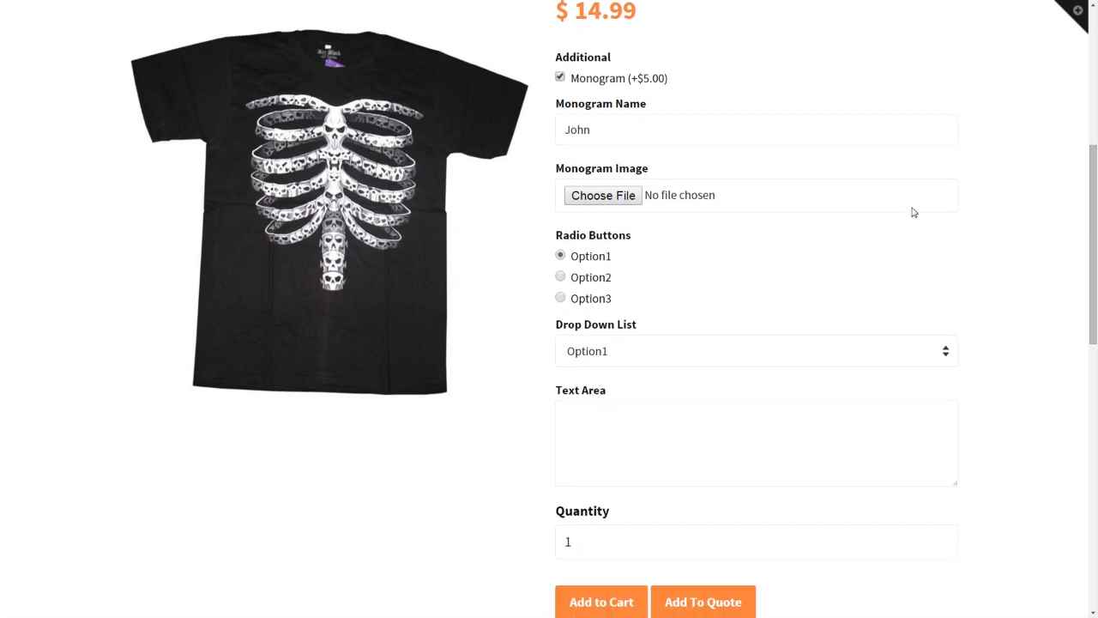
# Step: Choose Option3 in Radio Buttons, Option2 in Drop Down List, and write a Text Area note
pyautogui.click(560, 276)
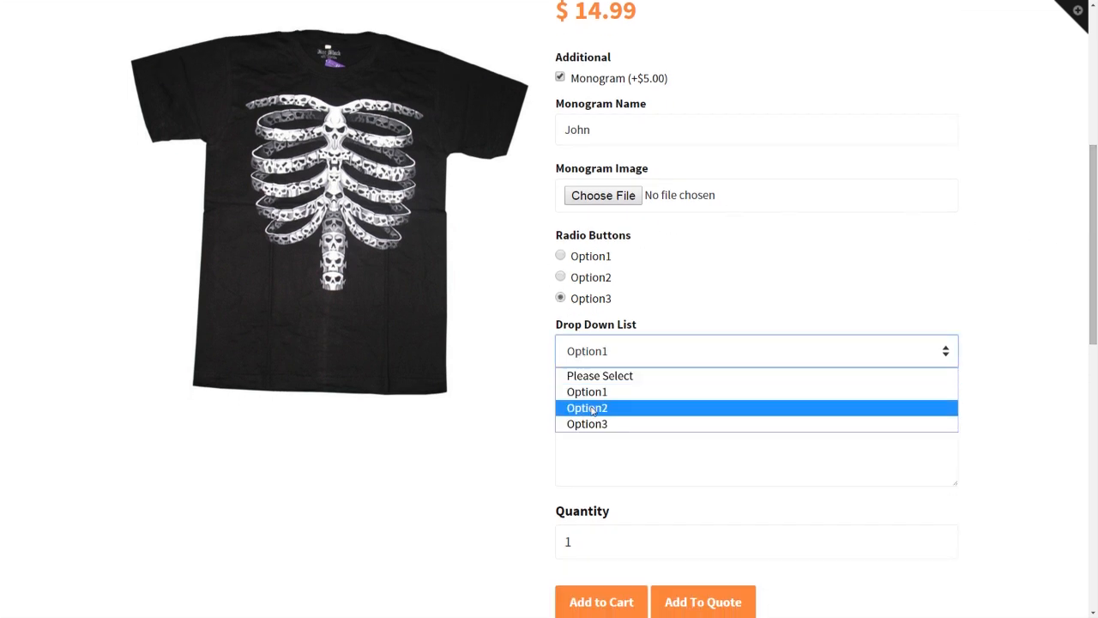
pyautogui.click(587, 407)
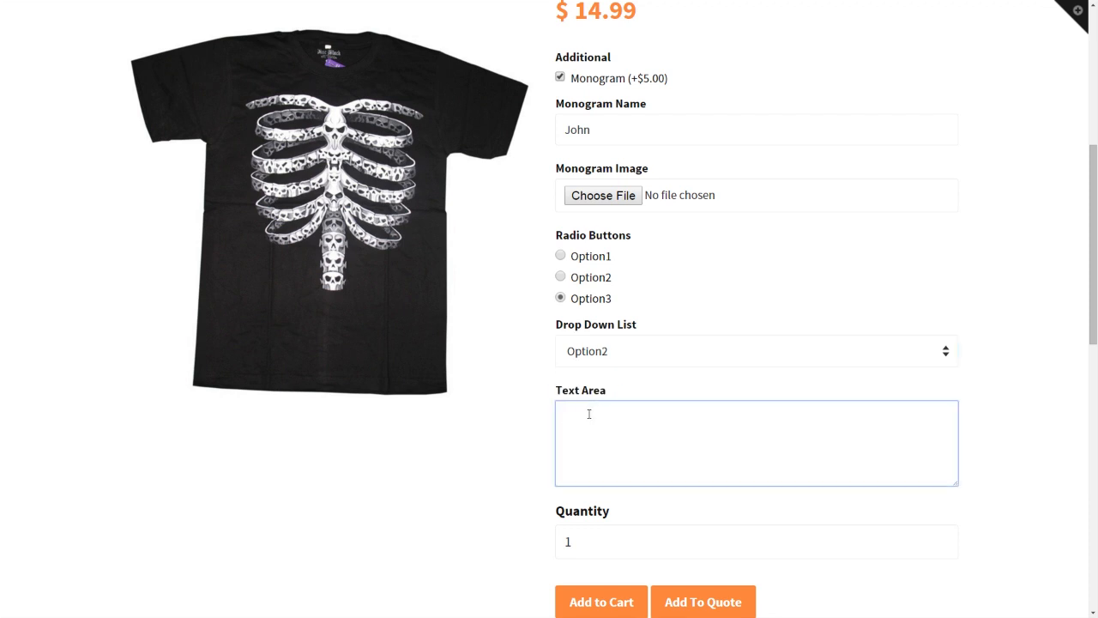
pyautogui.write('This is a te')
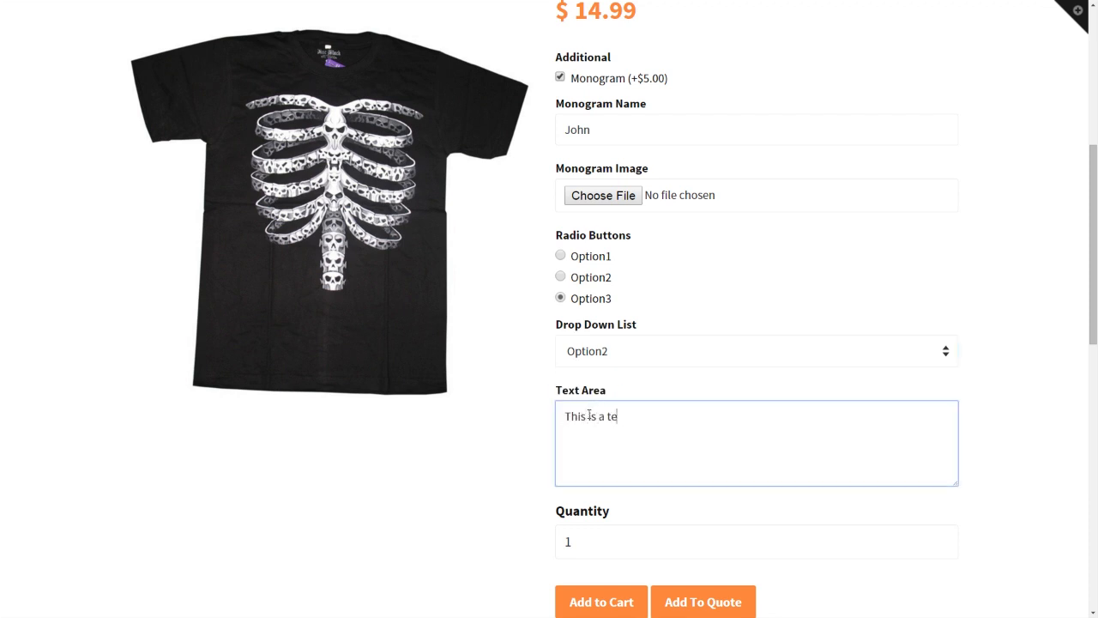
pyautogui.click(601, 600)
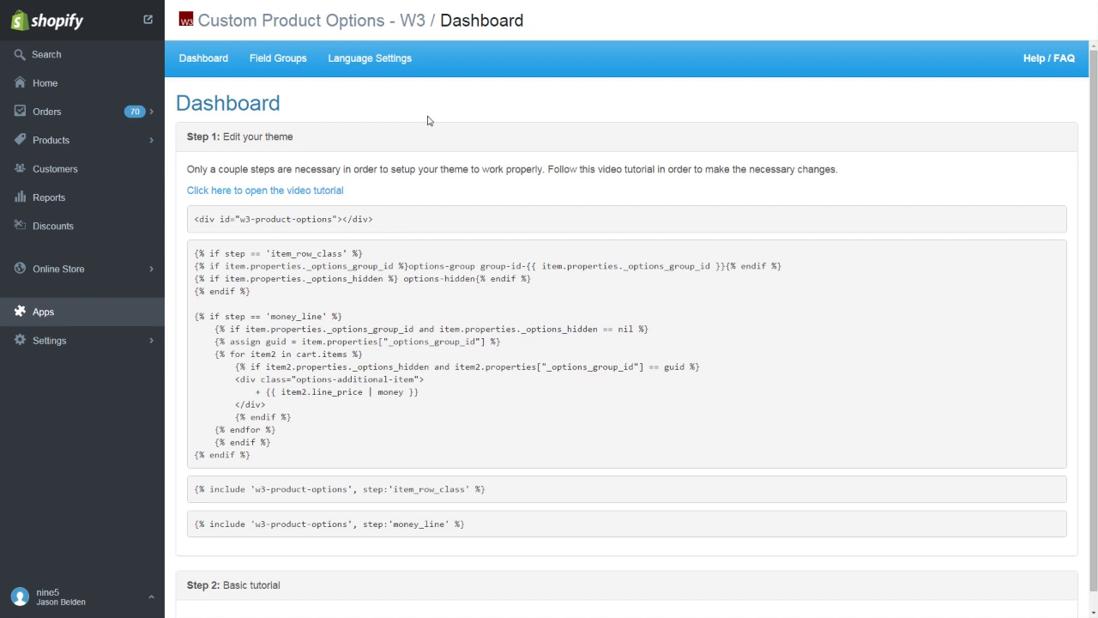
# Step: Go to the Field Groups page, which lists no field groups yet
pyautogui.click(278, 57)
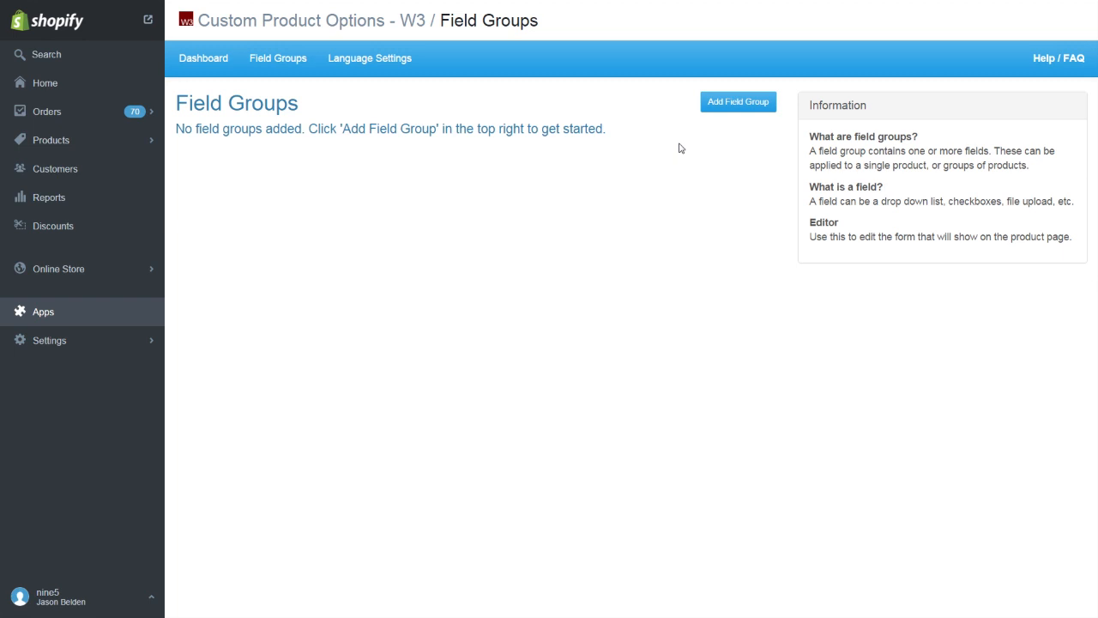
pyautogui.moveTo(721, 107)
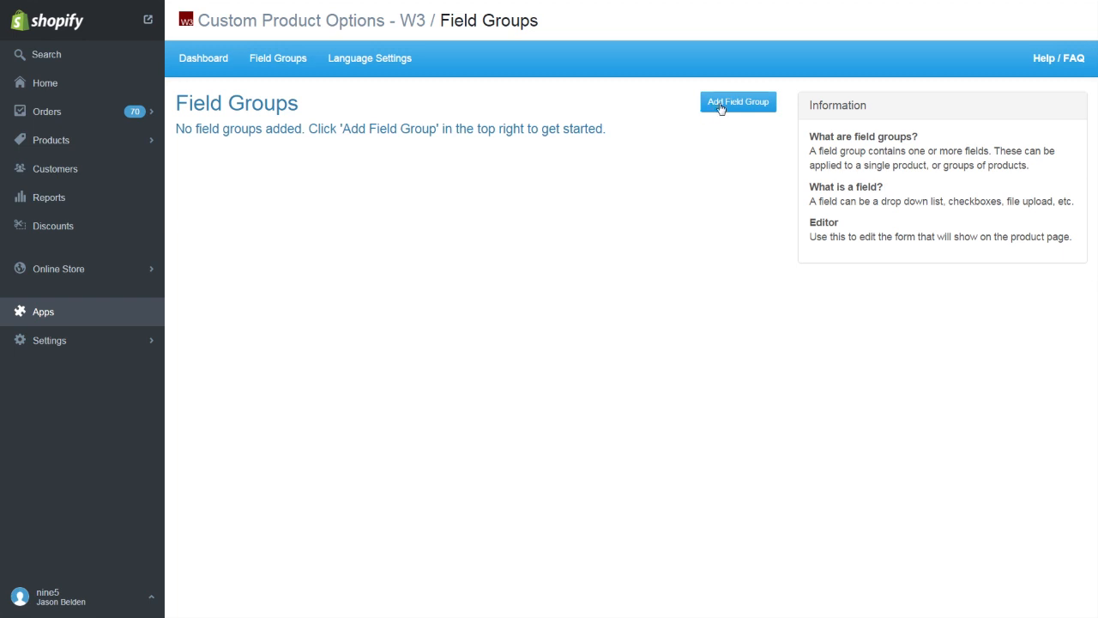
# Step: Create a field group named 'Monogram' targeting product tags shirt and t-shirt (5 products)
pyautogui.click(736, 101)
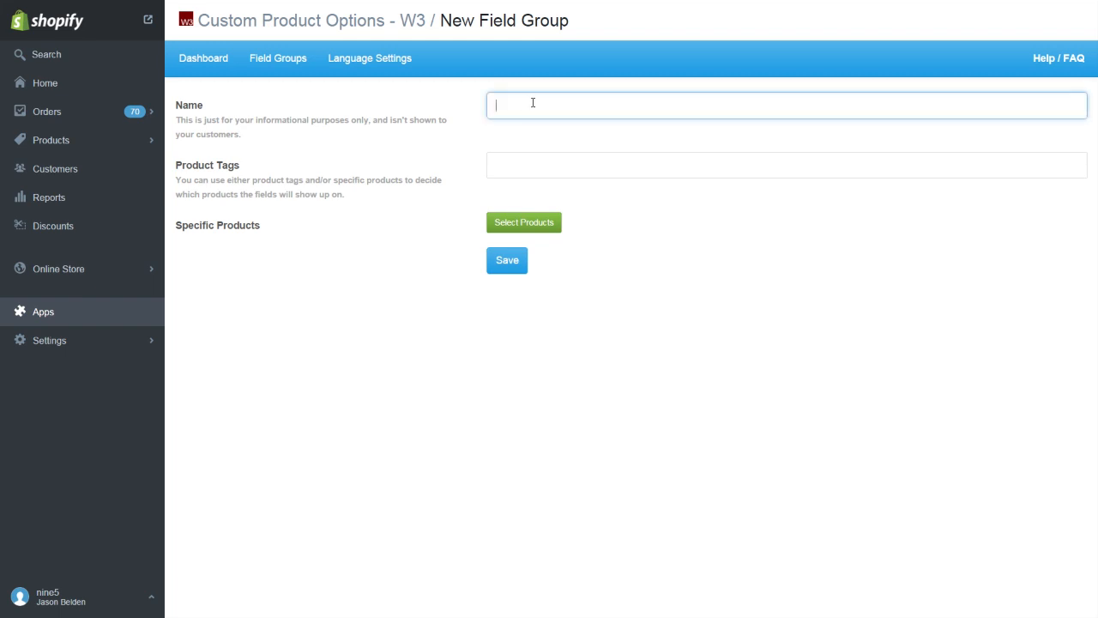
pyautogui.write('Monogram')
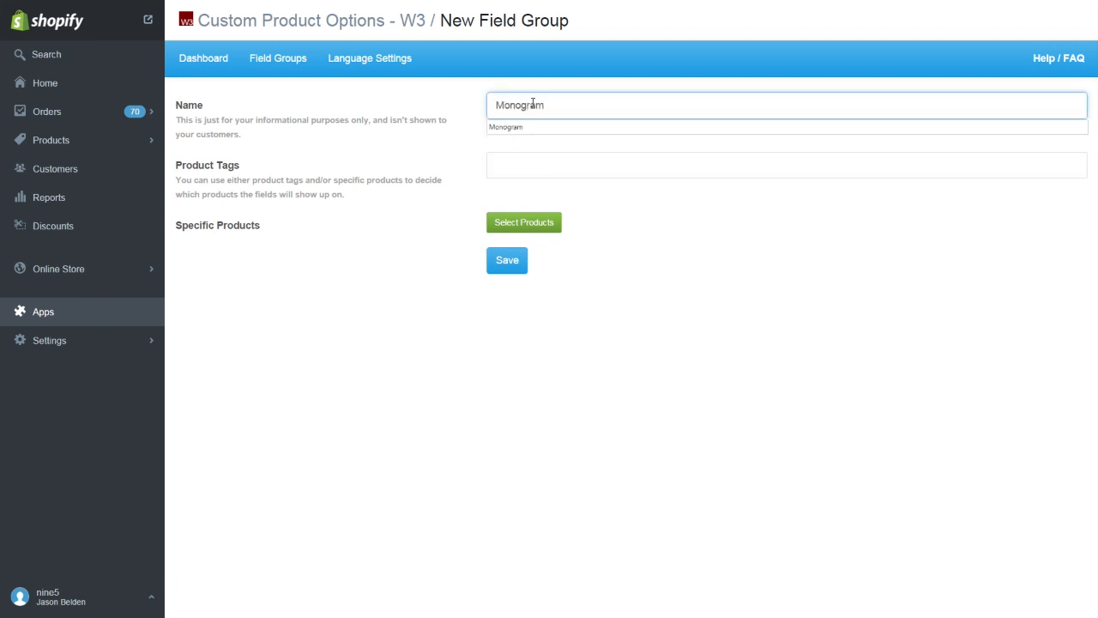
pyautogui.click(785, 165)
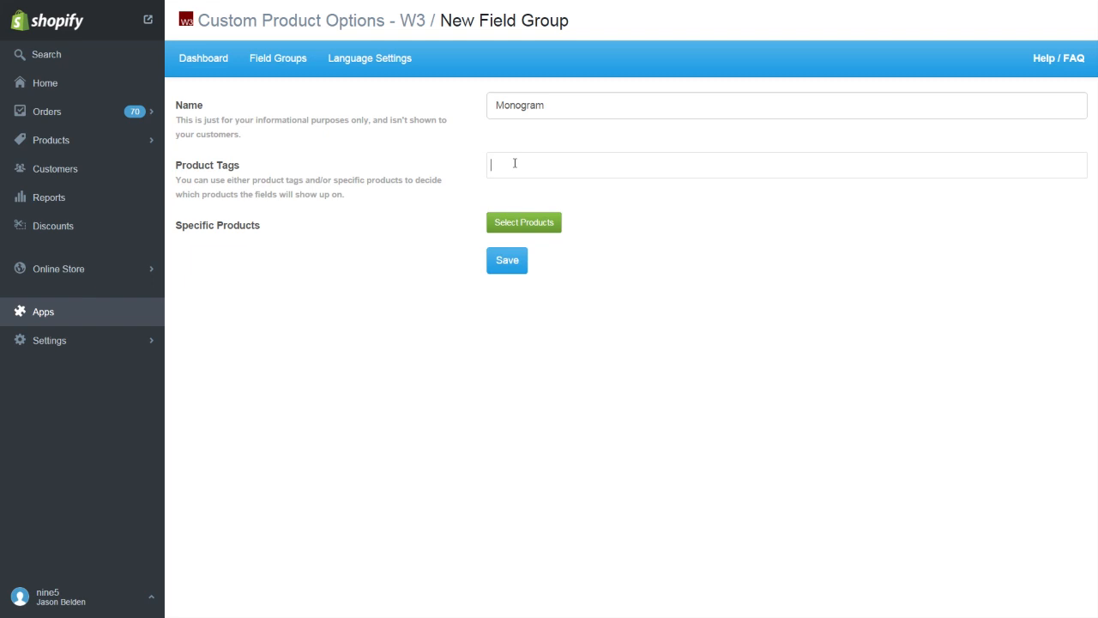
pyautogui.write('s')
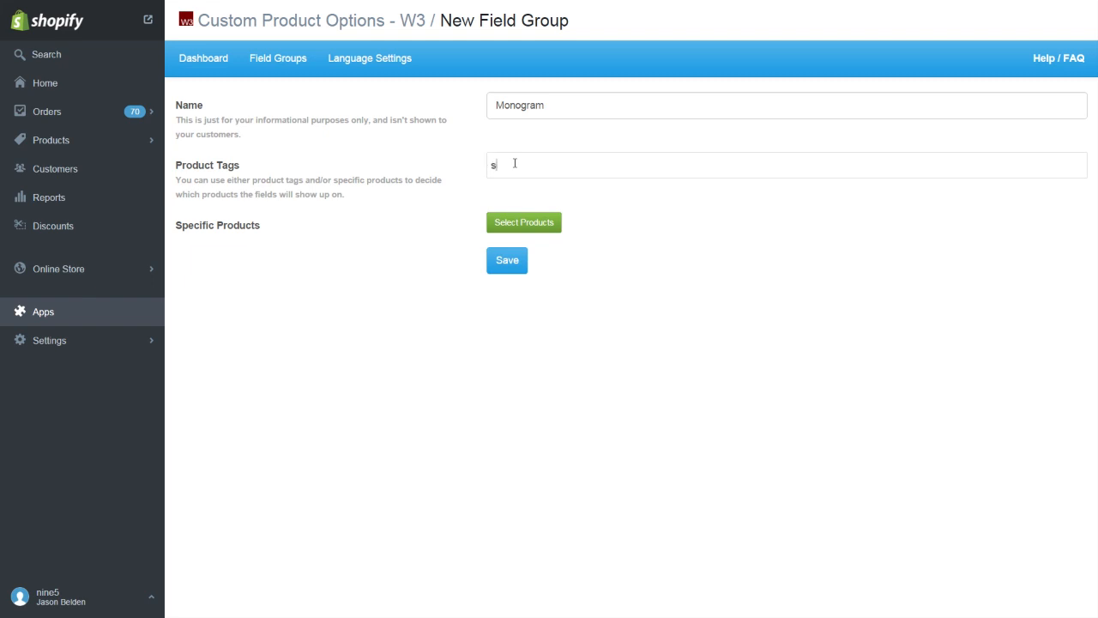
pyautogui.write('shirt')
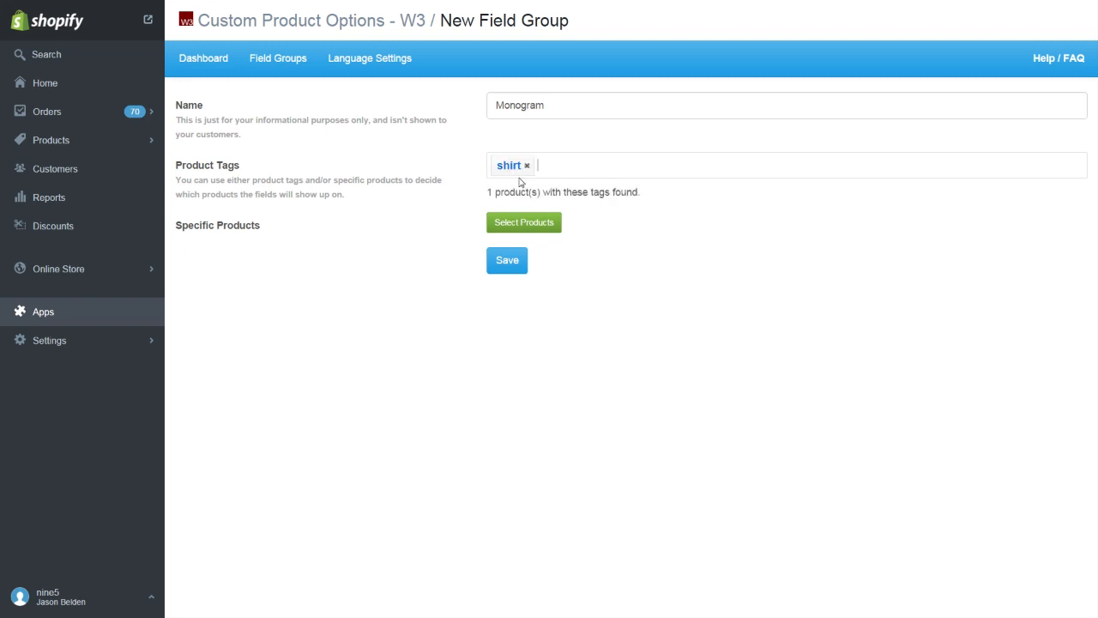
pyautogui.write('t-s')
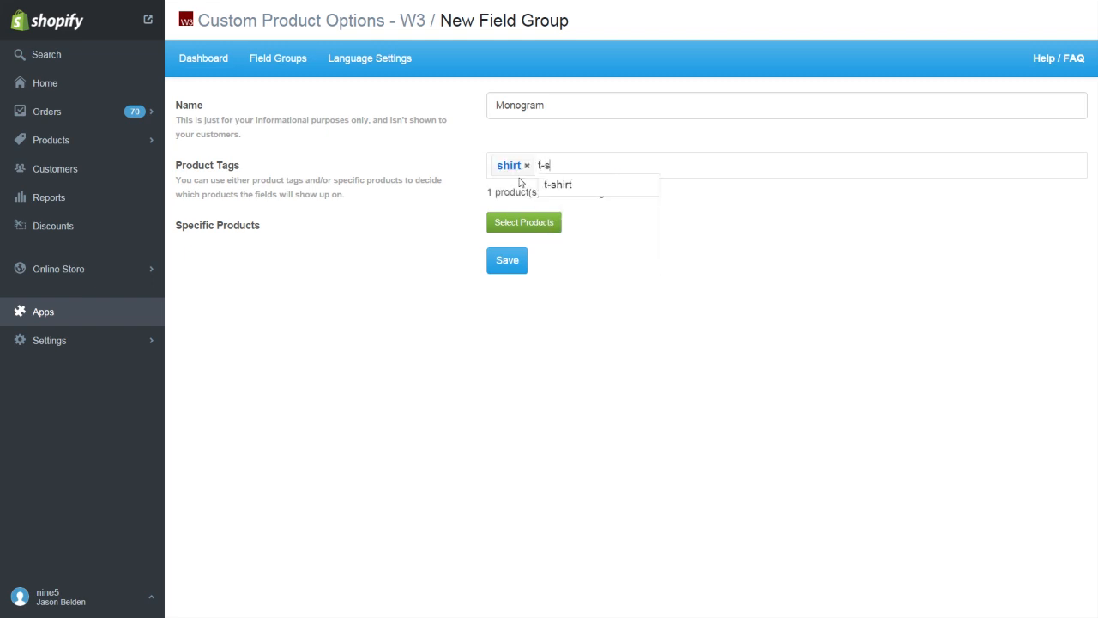
pyautogui.click(558, 184)
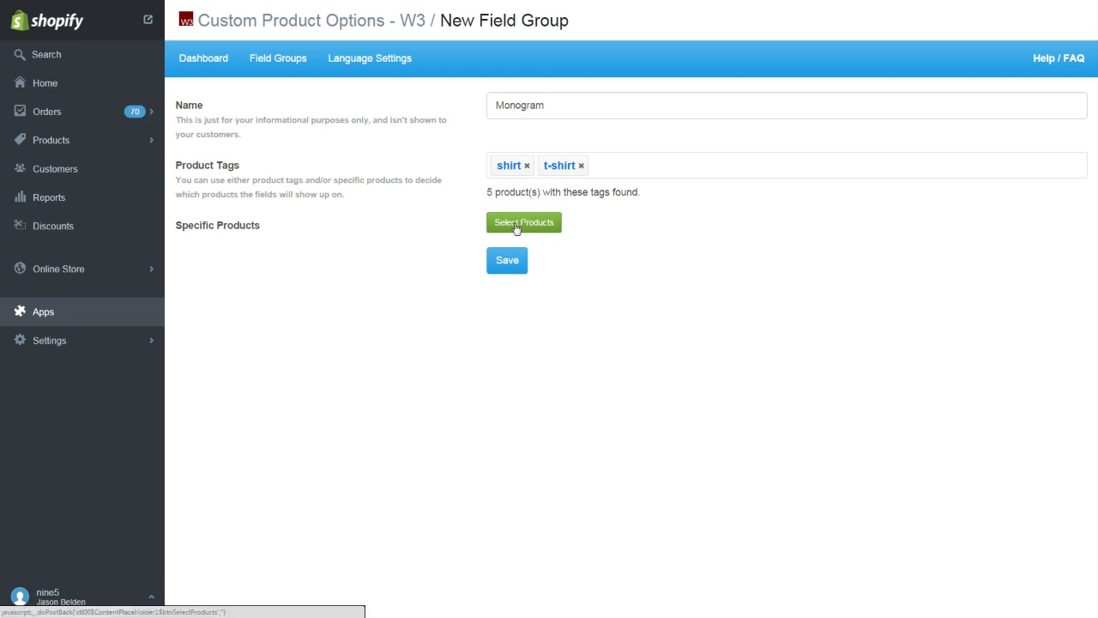
# Step: Add the Animal Print Furry Hair Band (Various Colours) product to the Monogram group and save it
pyautogui.click(523, 222)
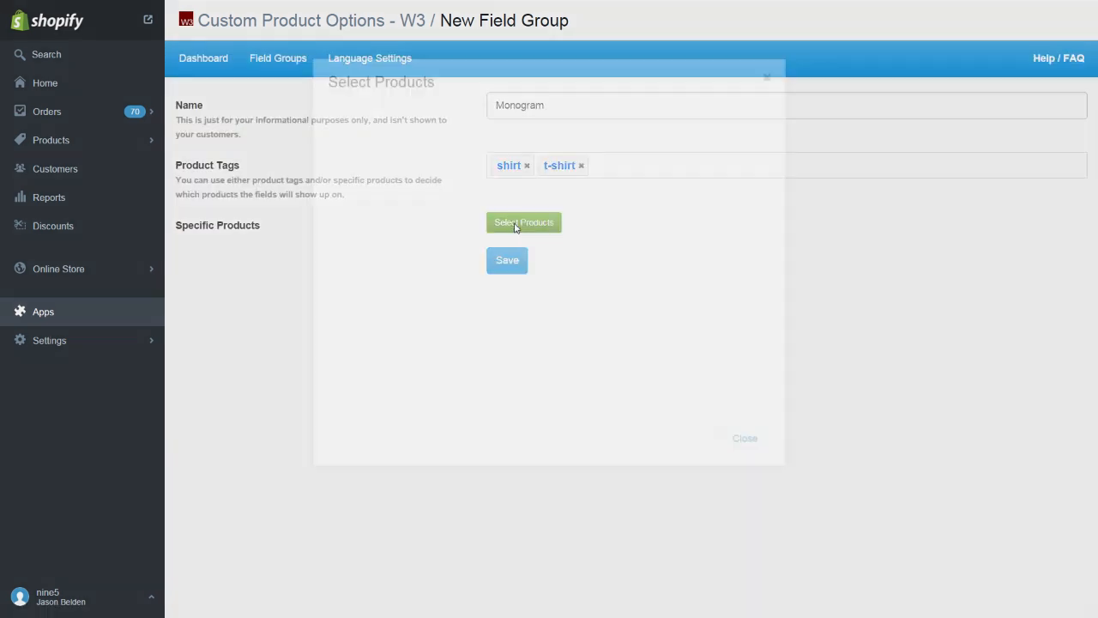
pyautogui.click(523, 222)
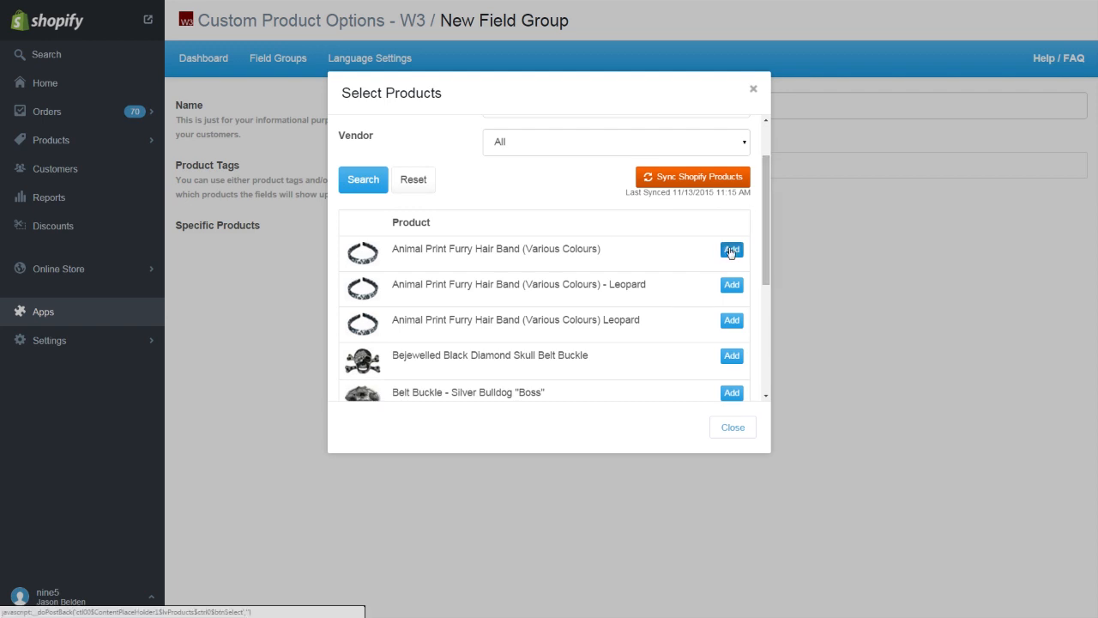
pyautogui.click(731, 249)
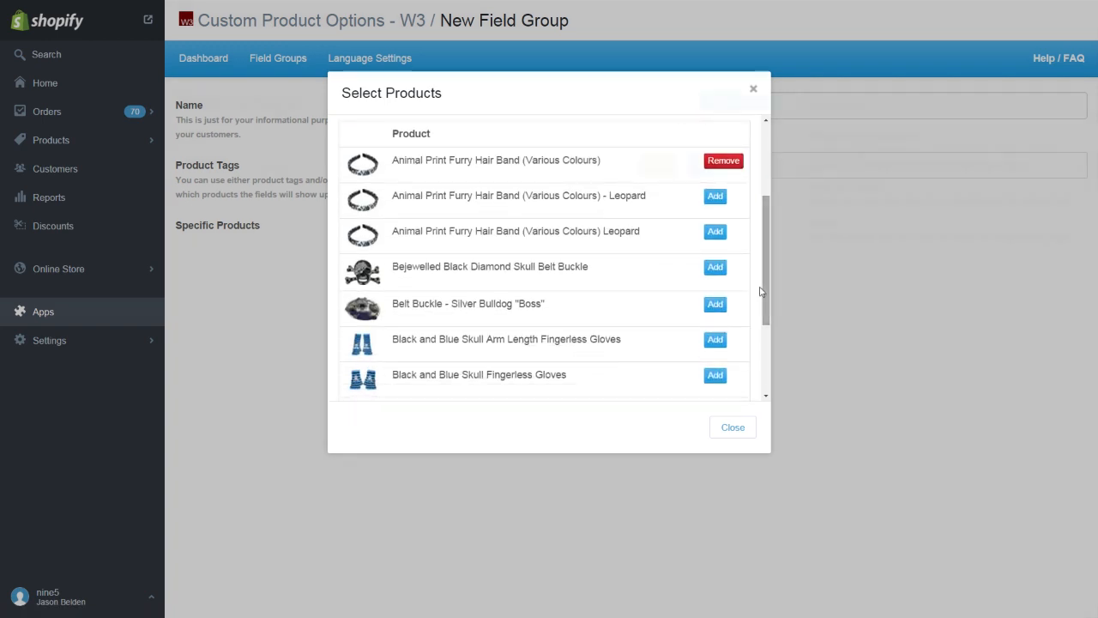
pyautogui.click(731, 426)
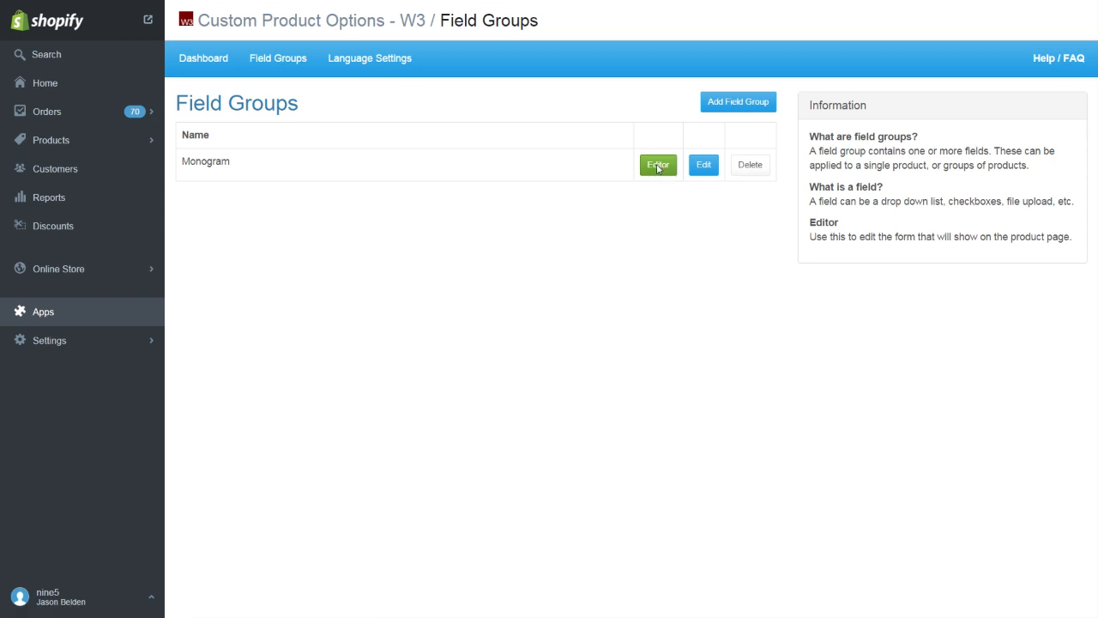
# Step: In the Monogram group's form editor, add a field labelled 'Monogram?'
pyautogui.click(657, 164)
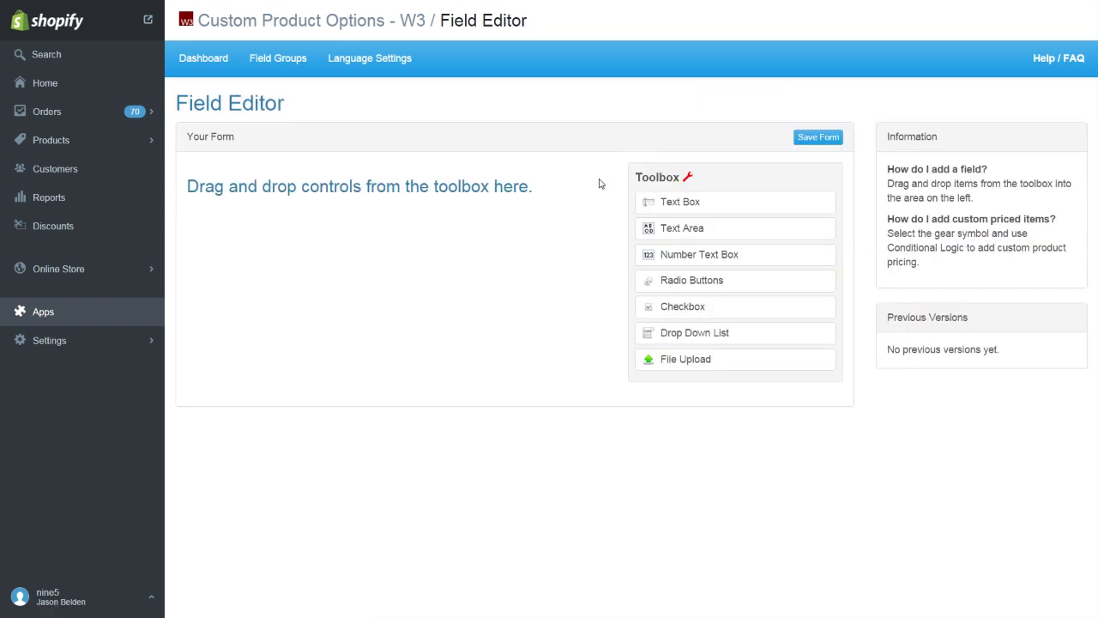
pyautogui.moveTo(564, 204)
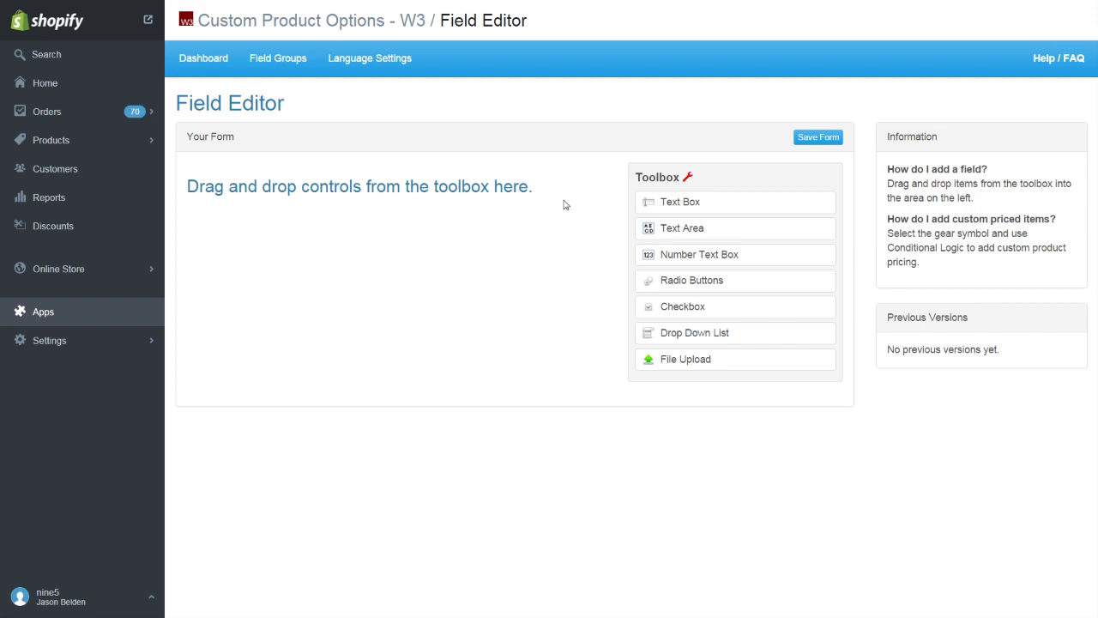
pyautogui.moveTo(646, 211)
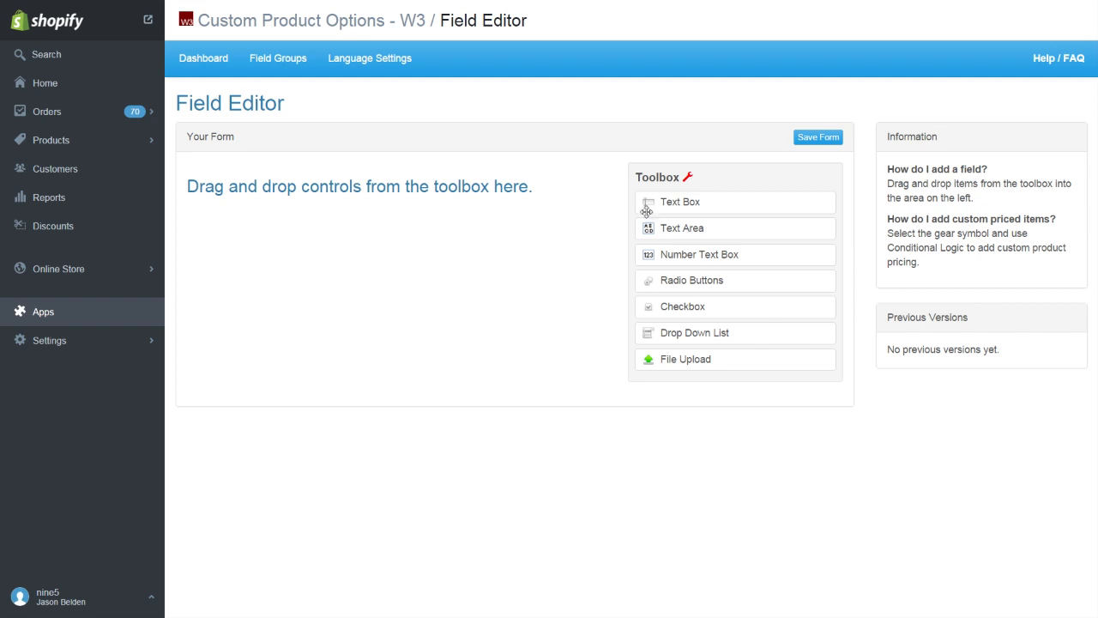
pyautogui.moveTo(694, 333); pyautogui.dragTo(451, 191)
pyautogui.write('M')
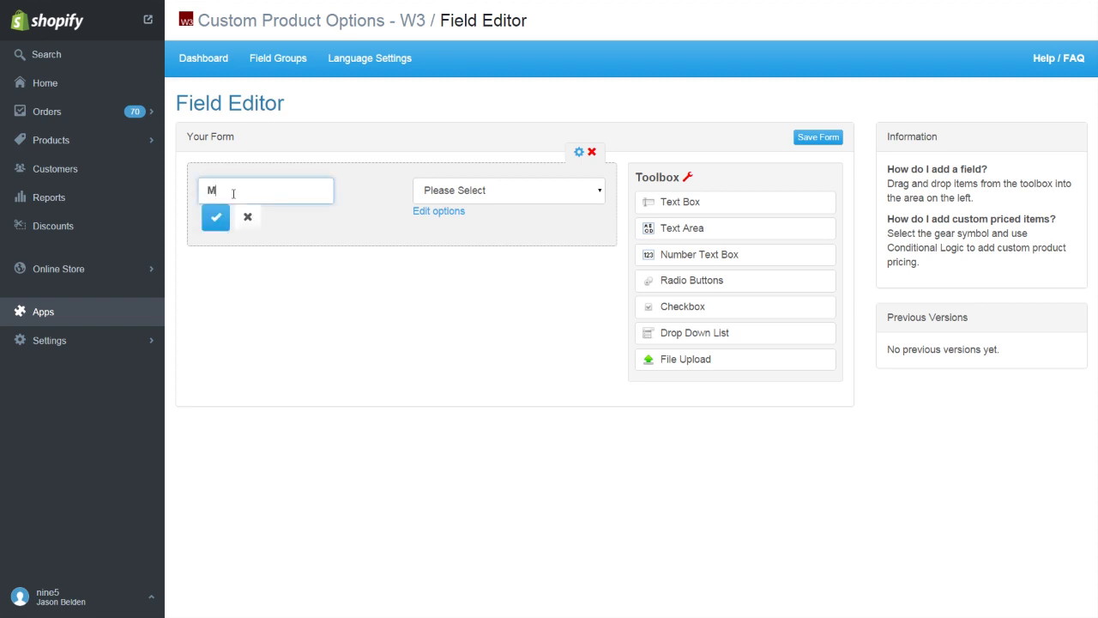
pyautogui.write('onogram?')
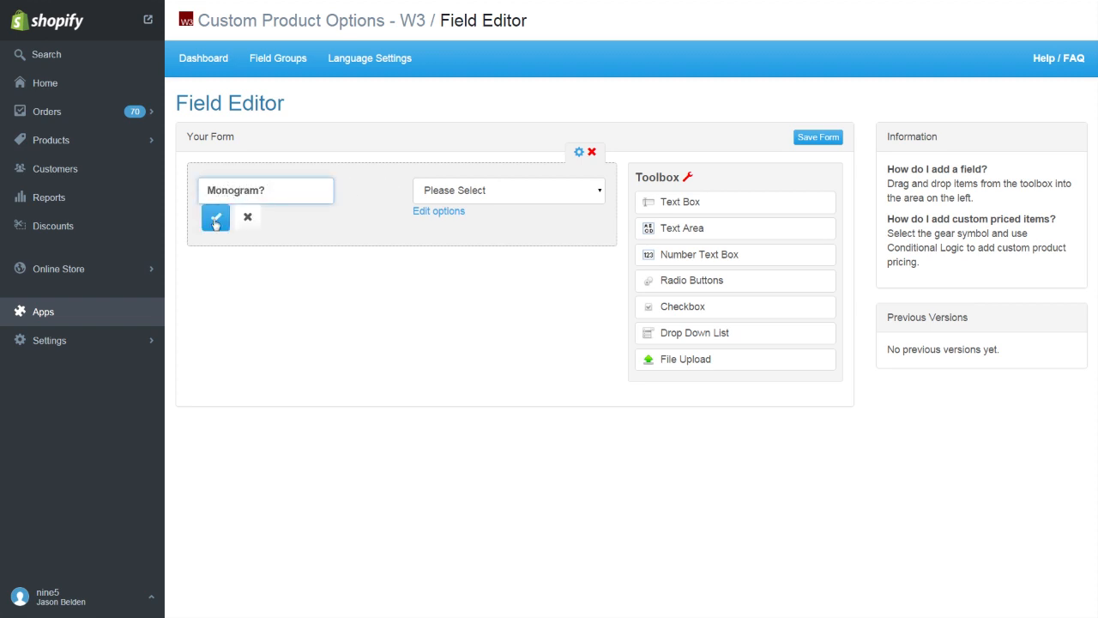
pyautogui.click(216, 217)
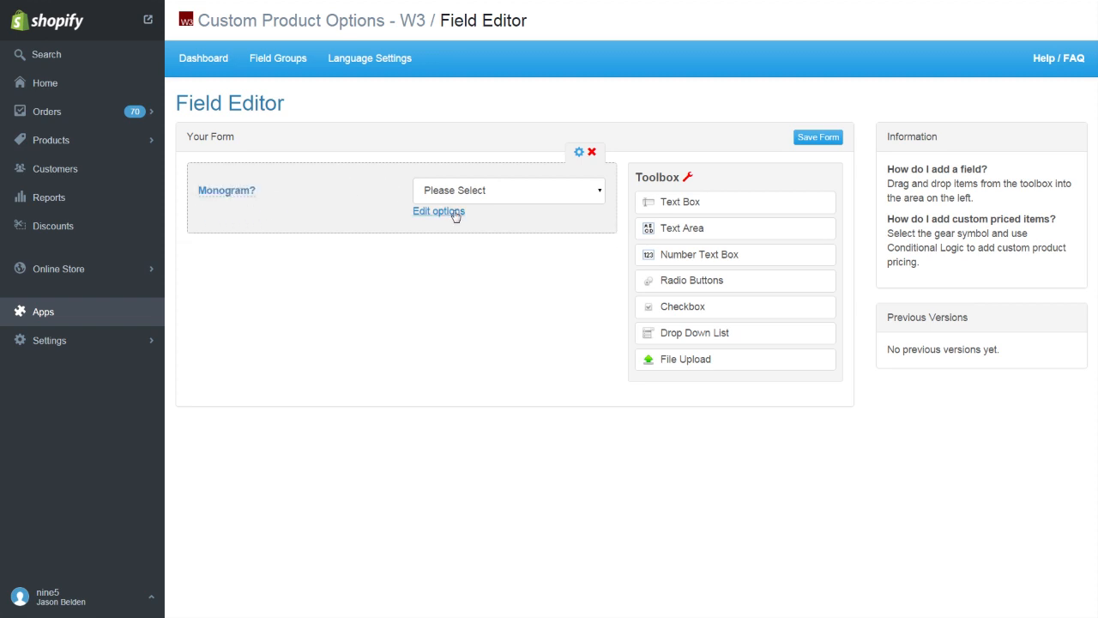
# Step: Give the dropdown the choices 'Add Monogram (+$5.00)' and 'No Monogram'
pyautogui.click(439, 211)
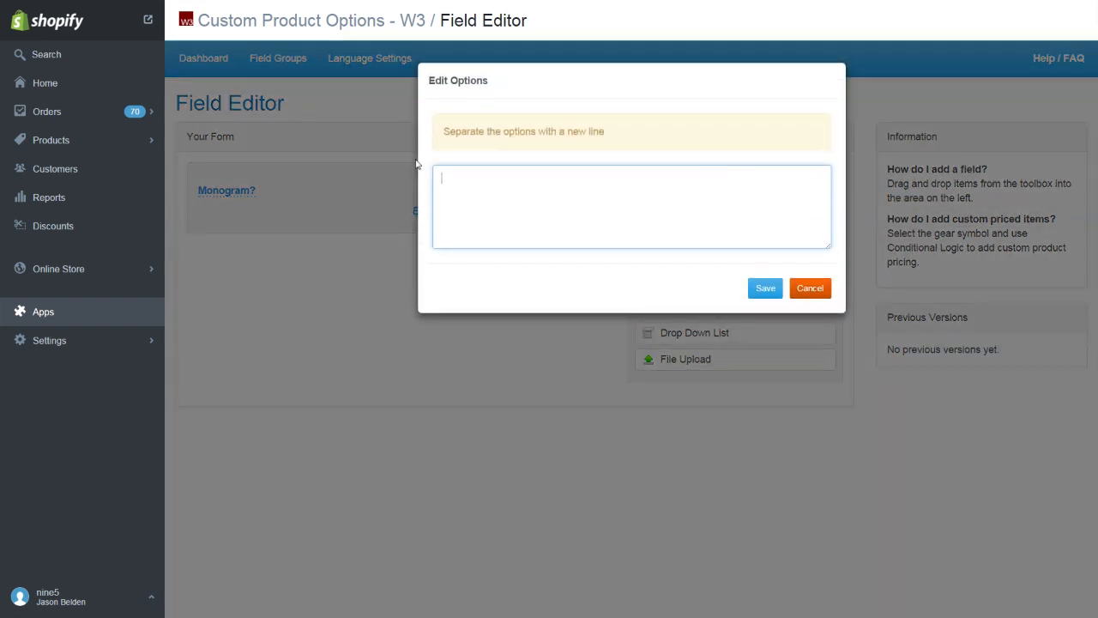
pyautogui.write('Add')
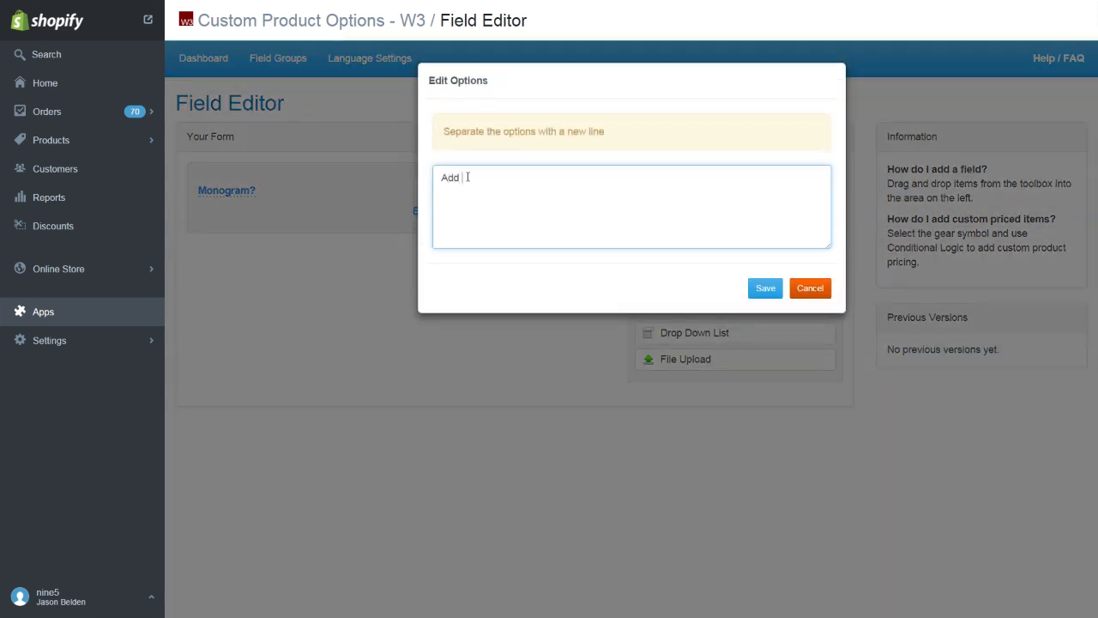
pyautogui.write('Monogram')
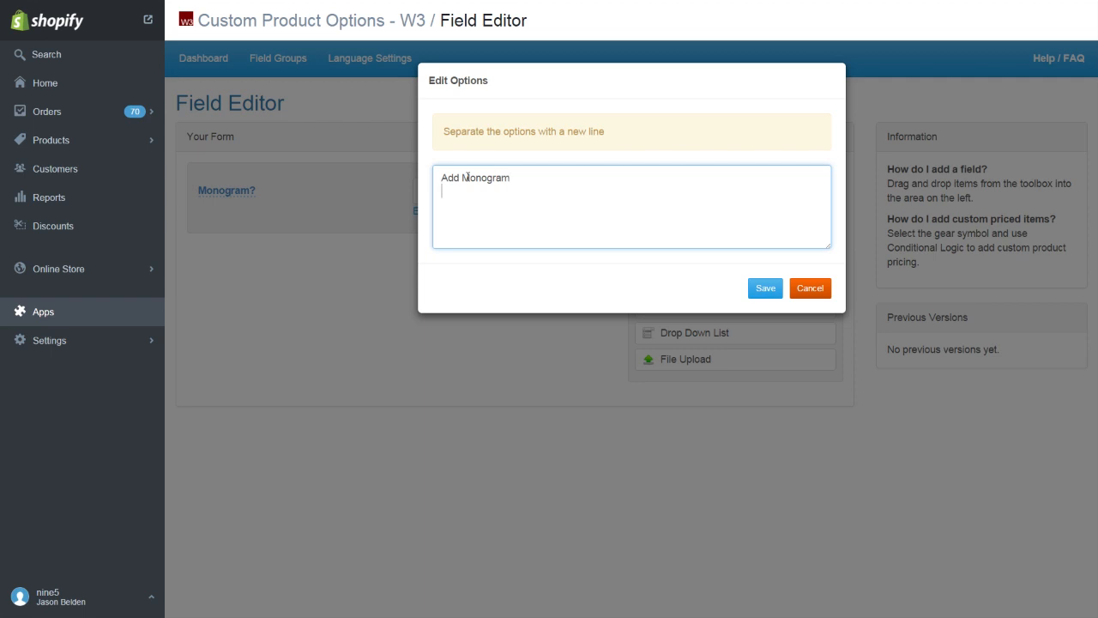
pyautogui.write('No Monogram')
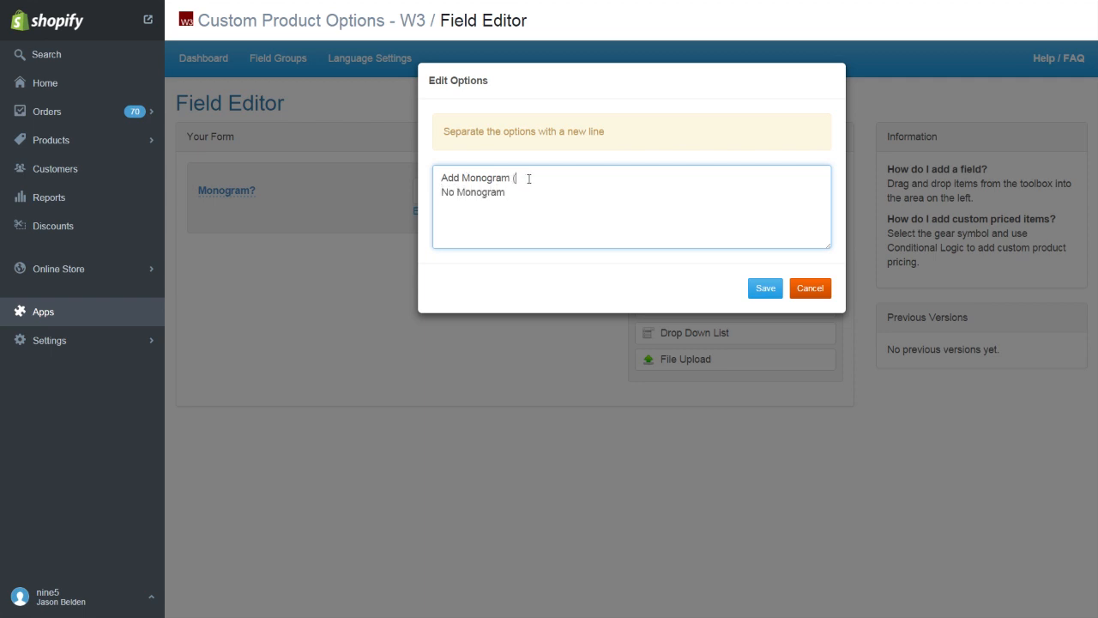
pyautogui.write('(+$5.00')
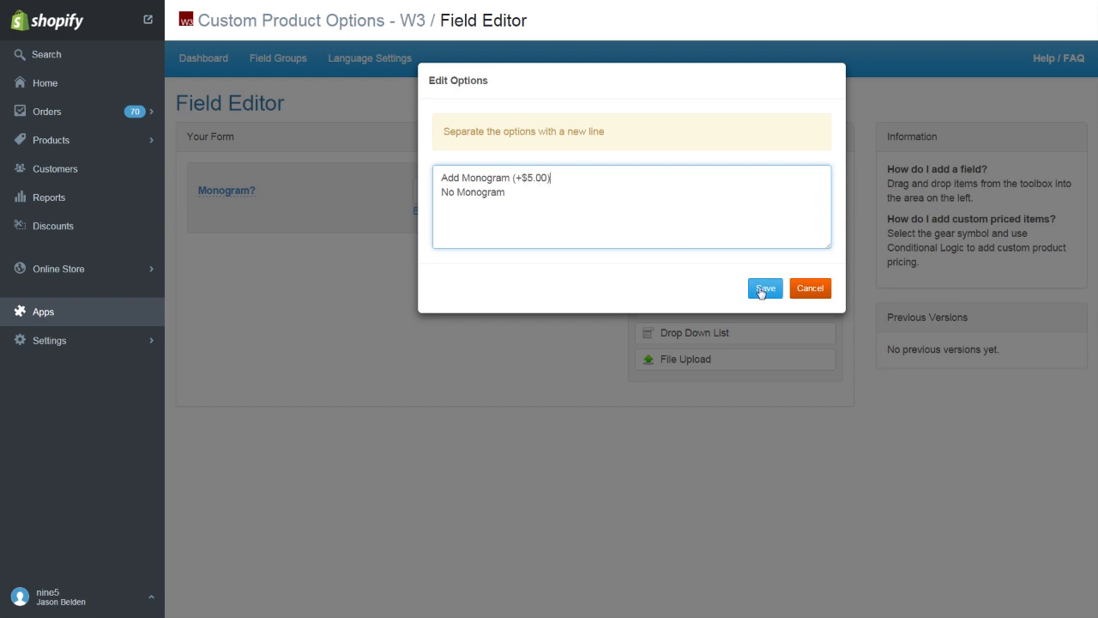
pyautogui.click(764, 287)
pyautogui.write('Monogra')
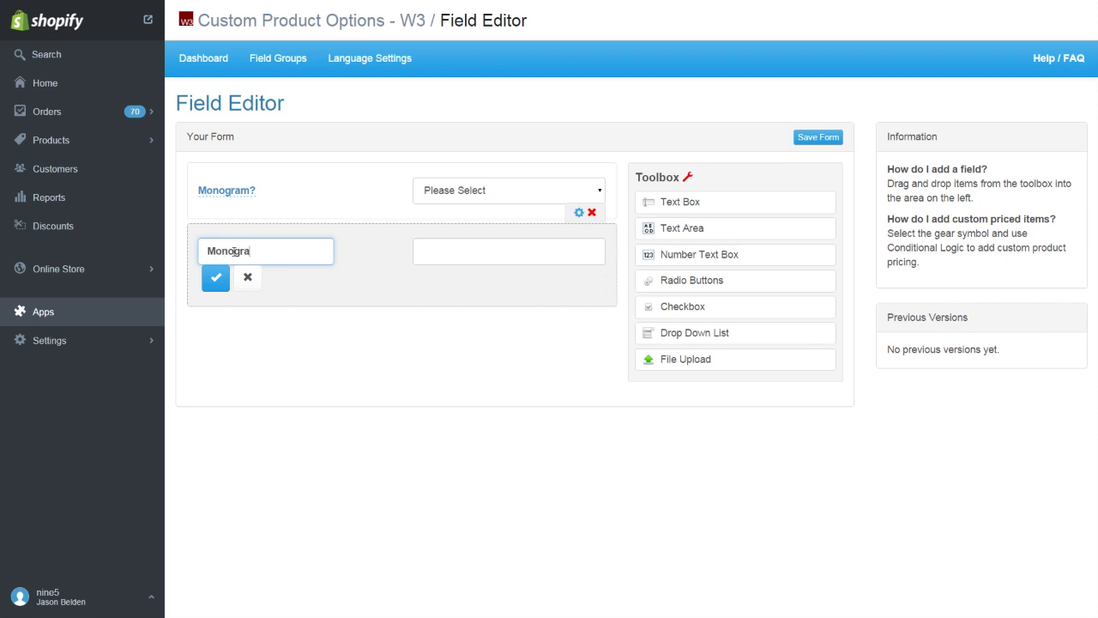
# Step: Make the Monogram Text and Monogram File fields required and hidden, then open the dropdown's logic
pyautogui.click(215, 278)
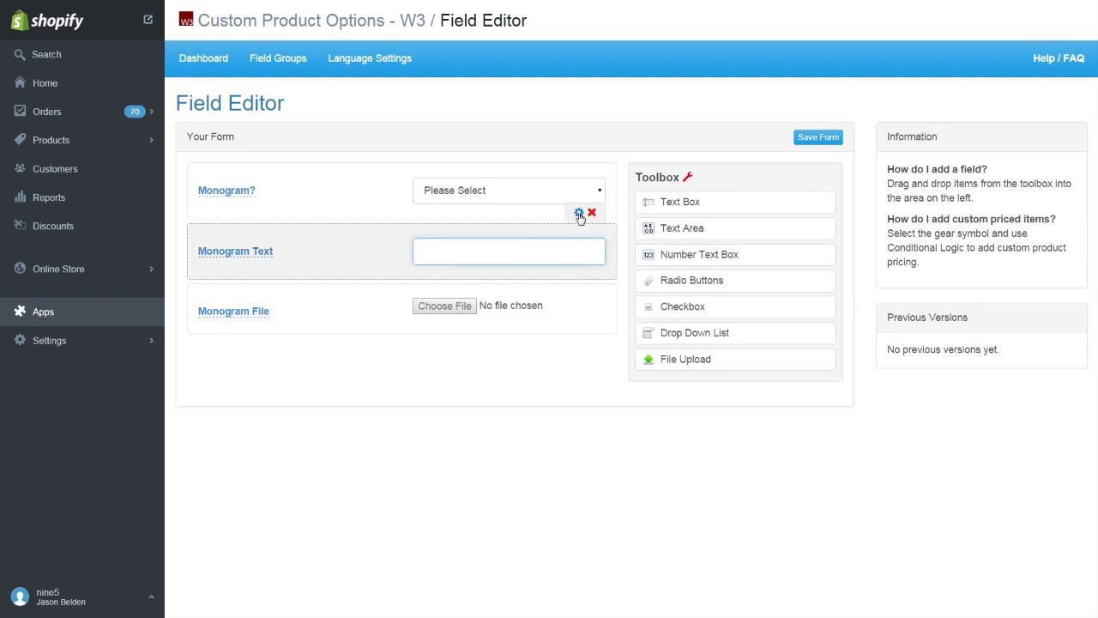
pyautogui.click(579, 212)
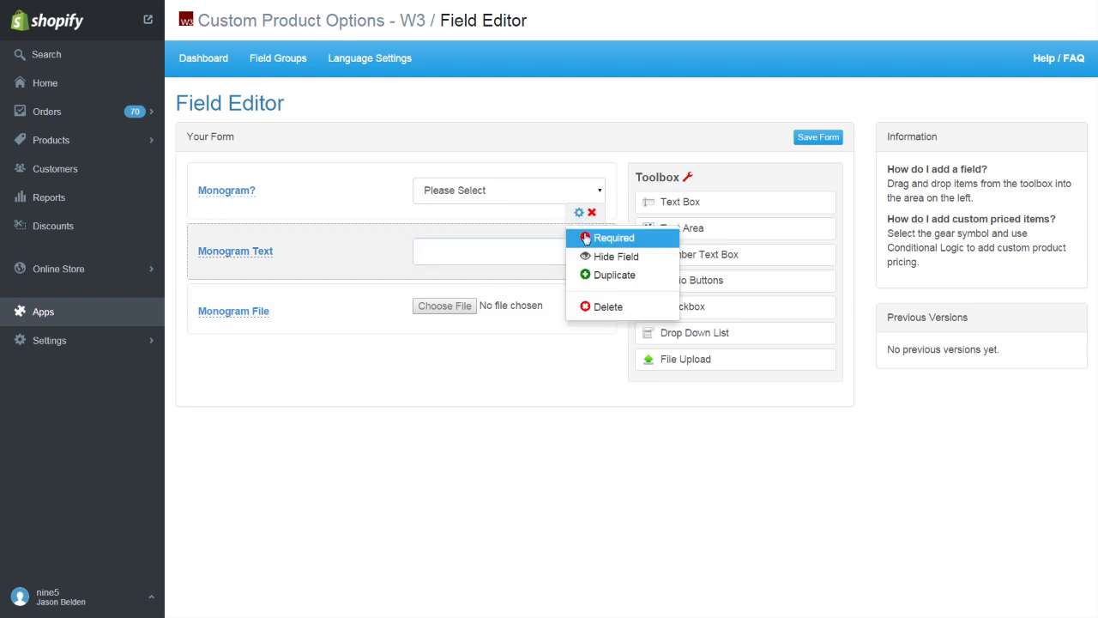
pyautogui.click(617, 256)
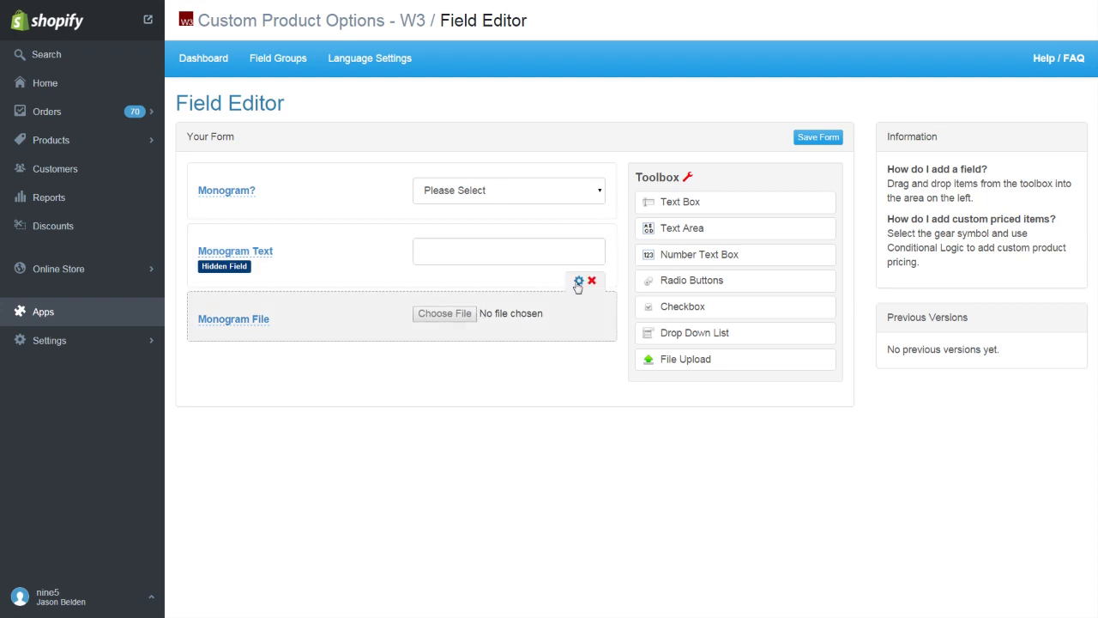
pyautogui.click(579, 281)
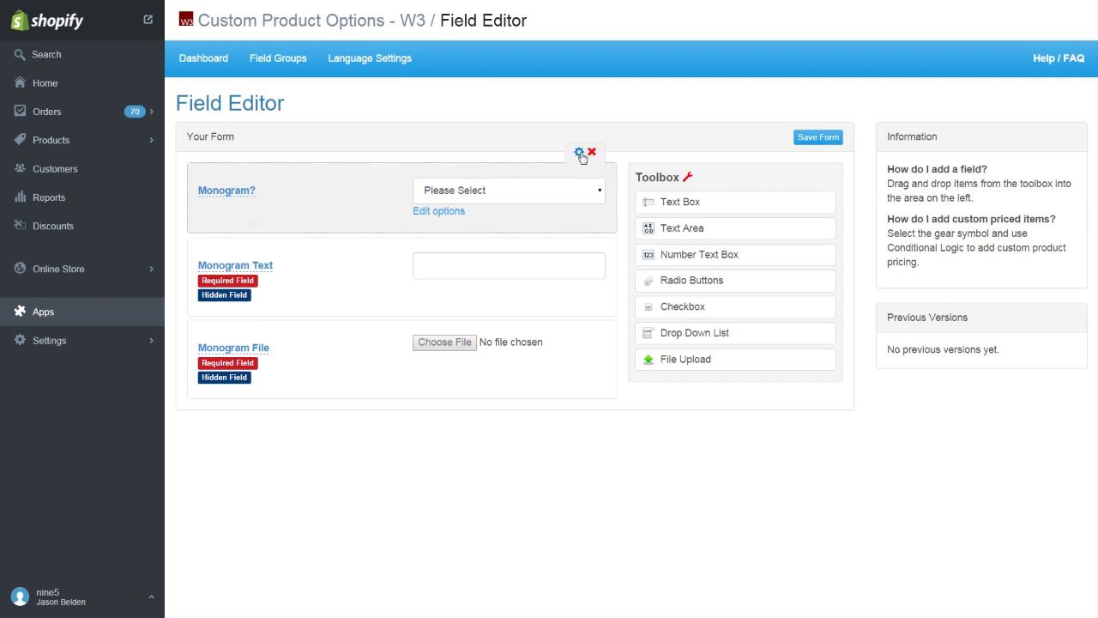
pyautogui.click(580, 153)
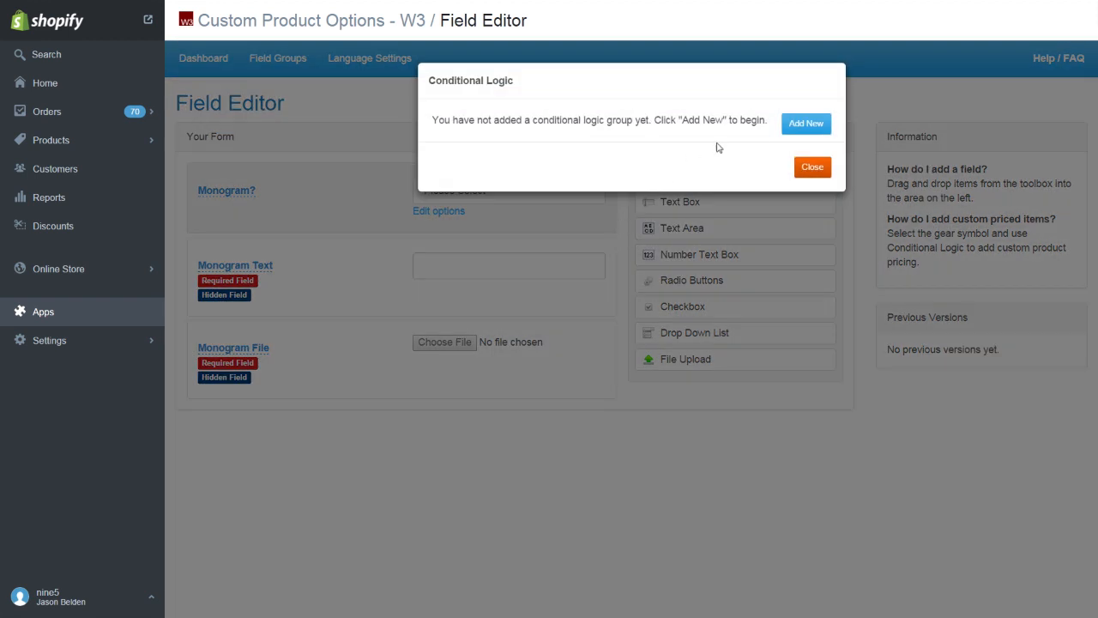
# Step: Save logic group 'monogram': on Add Monogram (+$5.00), show both monogram fields and add the Monogram product
pyautogui.click(805, 123)
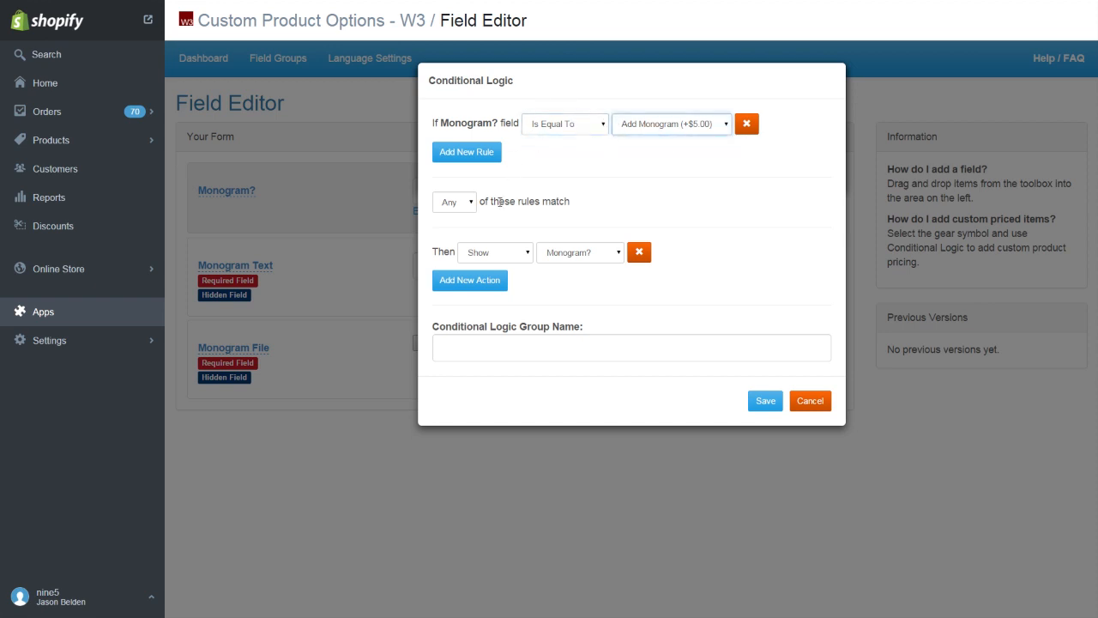
pyautogui.click(580, 251)
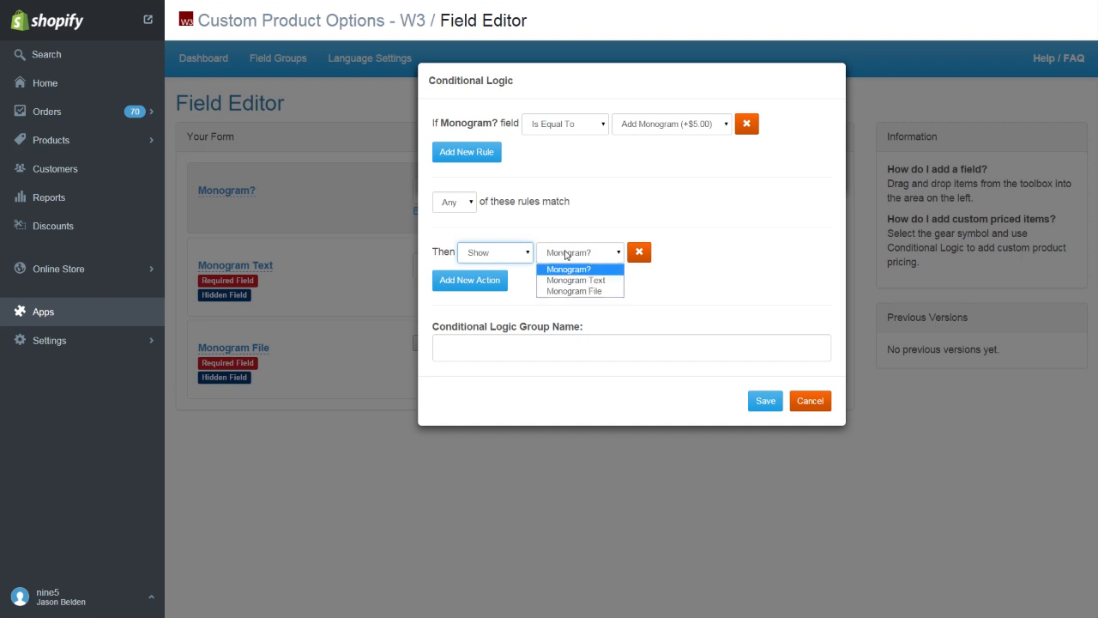
pyautogui.click(576, 280)
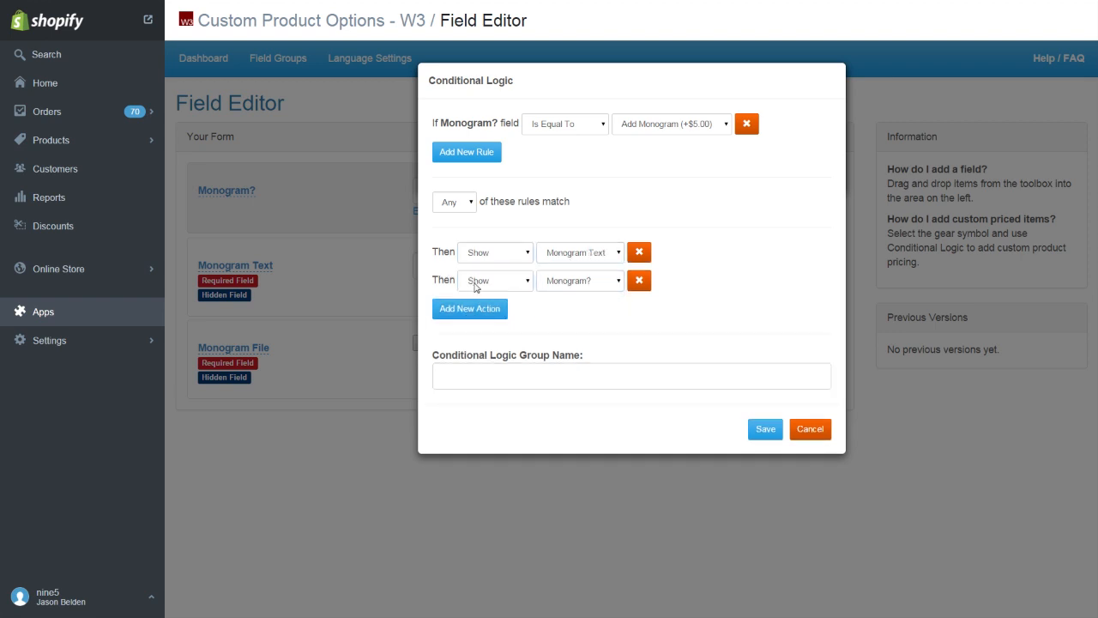
pyautogui.click(579, 281)
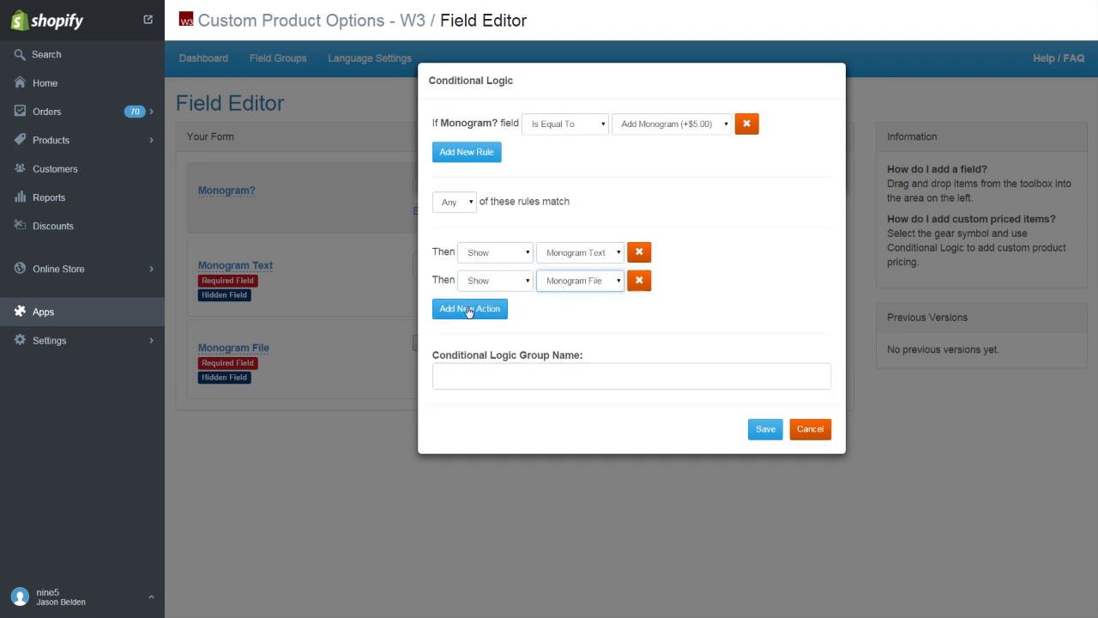
pyautogui.click(469, 308)
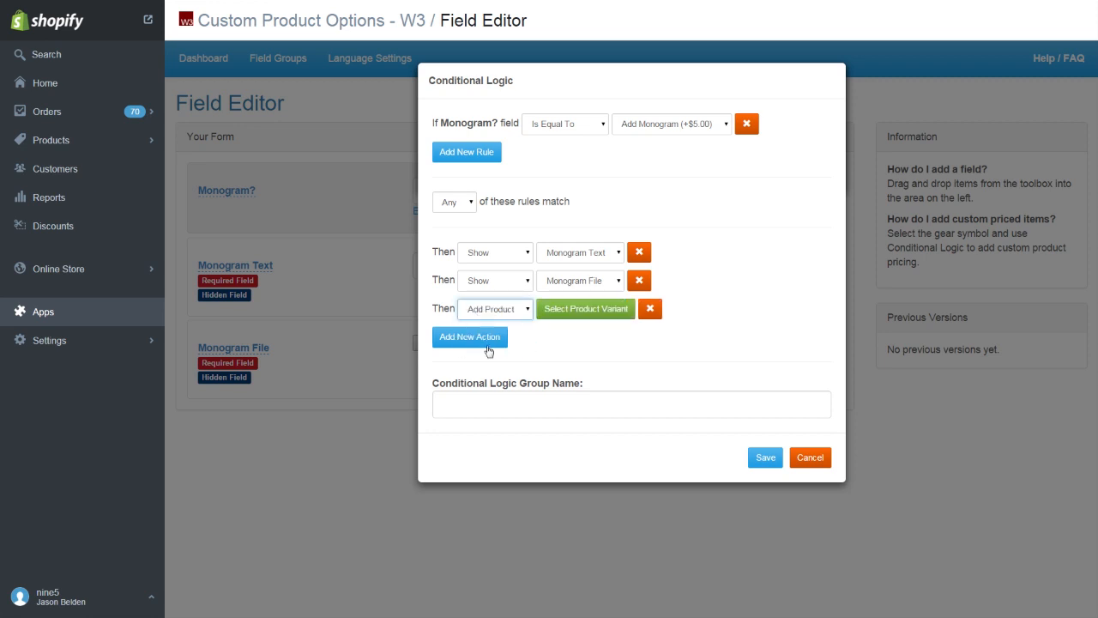
pyautogui.click(585, 309)
pyautogui.write('monogram')
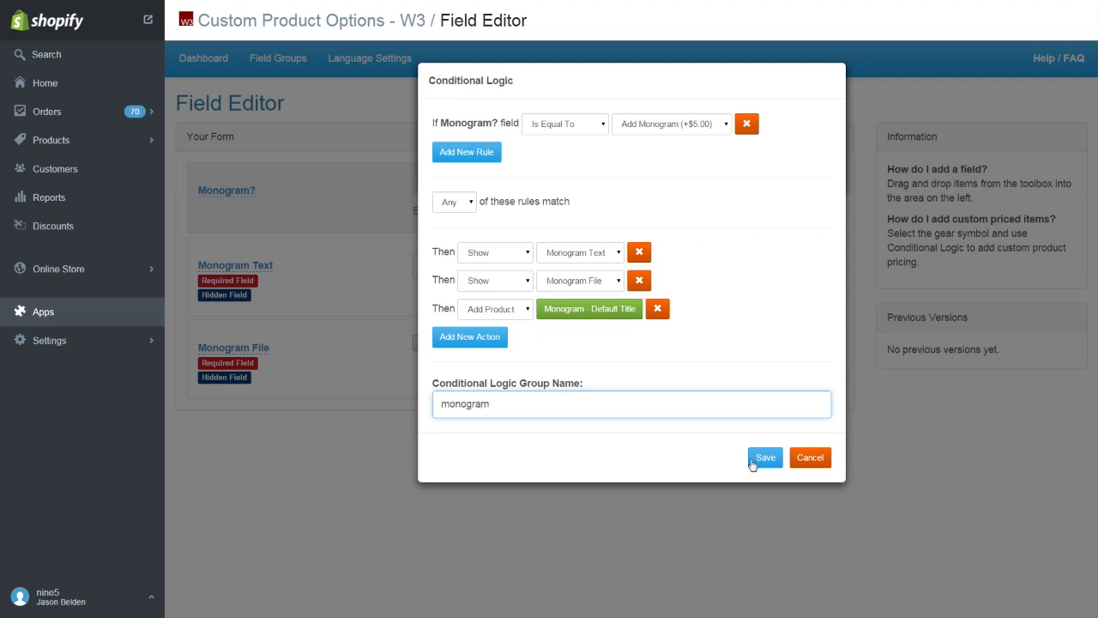
pyautogui.click(765, 457)
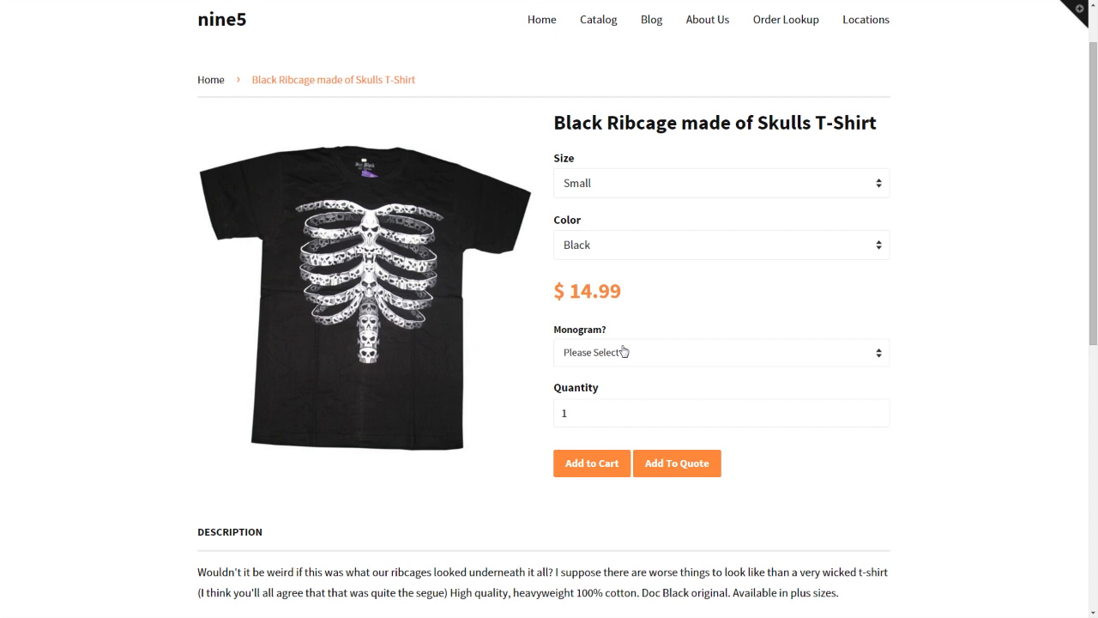
# Step: Add the skull t-shirt with Add Monogram (+$5.00) and monogram text to the cart
pyautogui.click(720, 352)
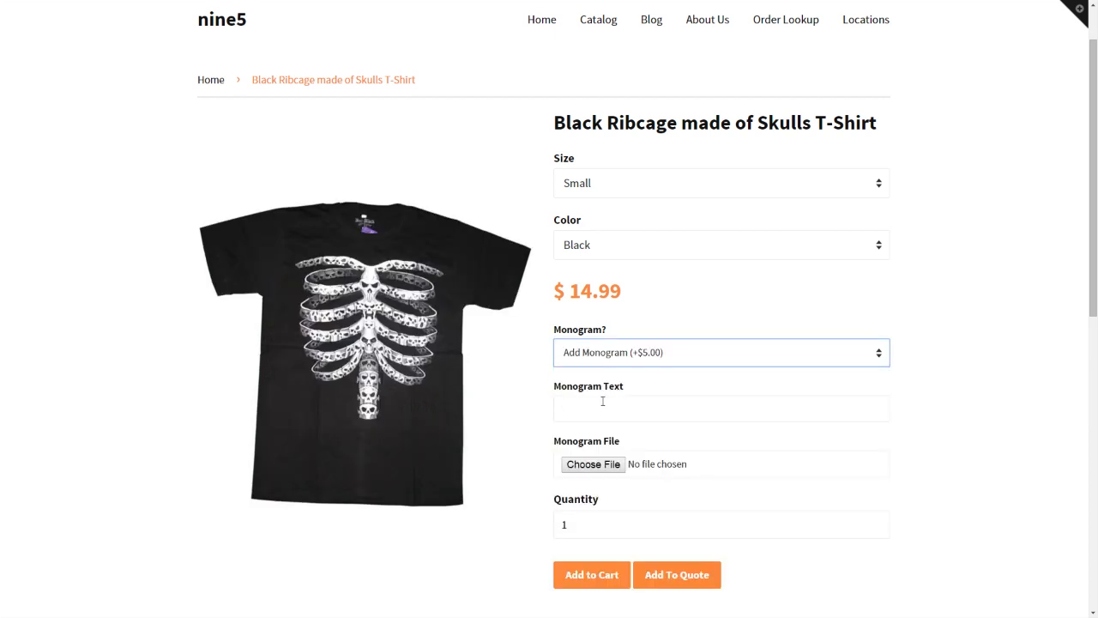
pyautogui.write('Jp')
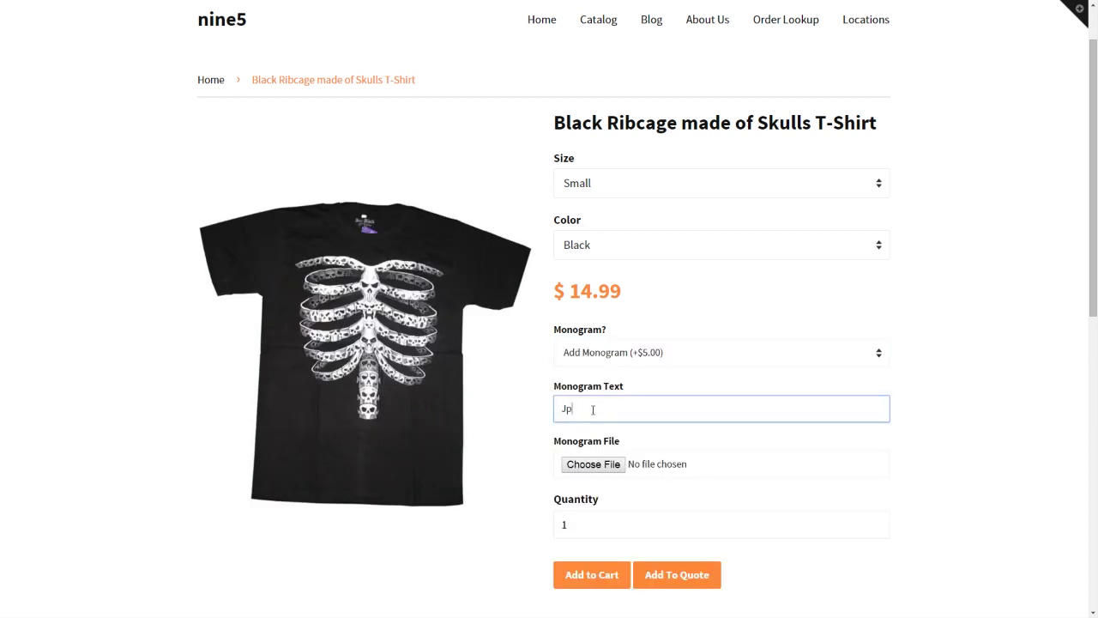
pyautogui.click(591, 573)
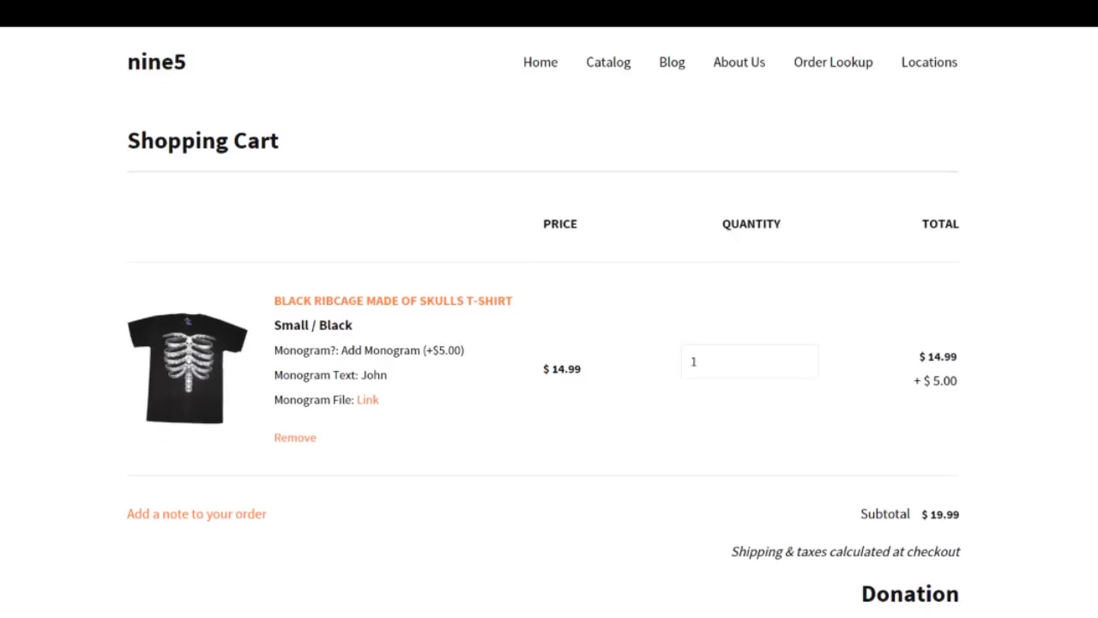
pyautogui.scroll(-3)
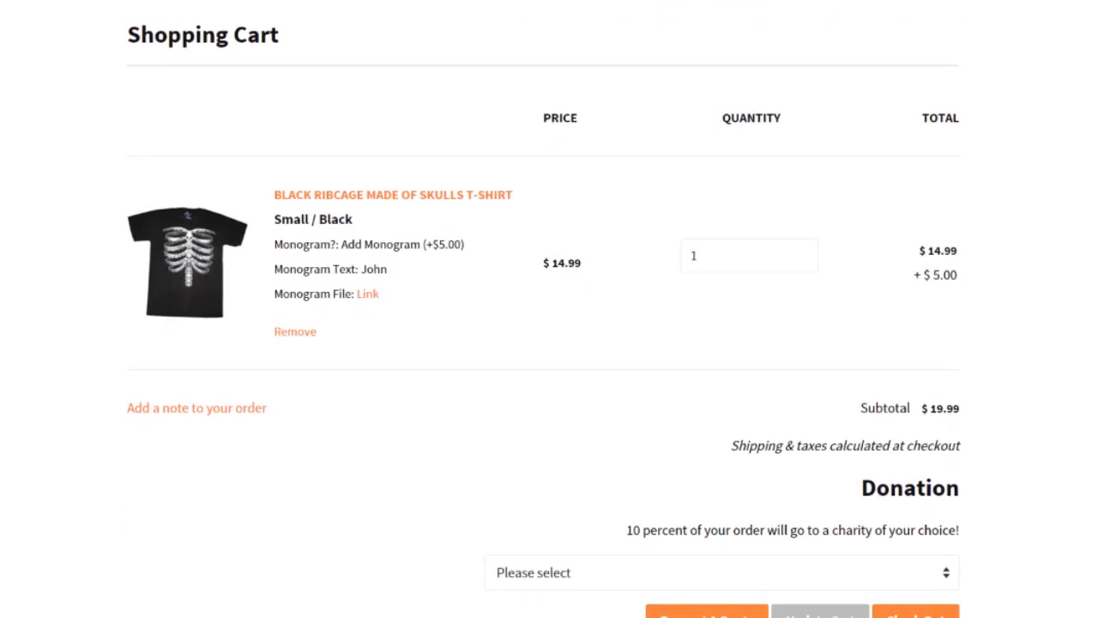